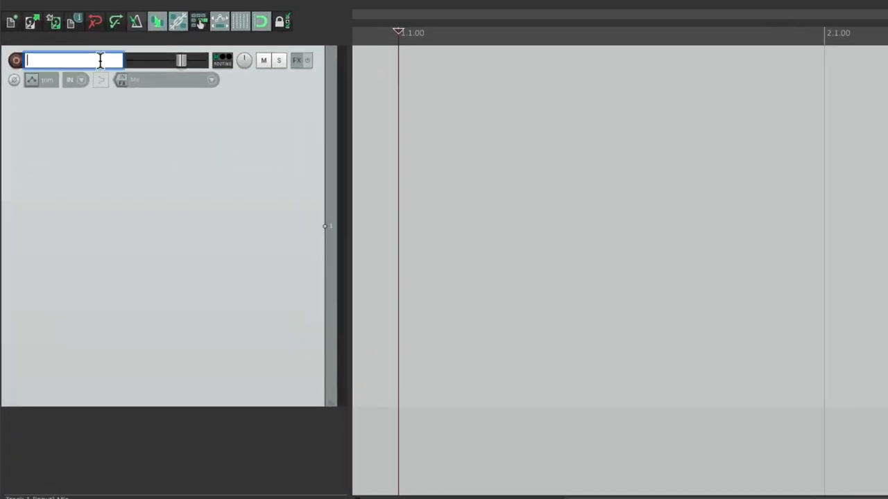
Step: Name the track 'Drum Machine' and take MIDI input from the USB MIDI Keyboard on all channels
text(Drum Machine)
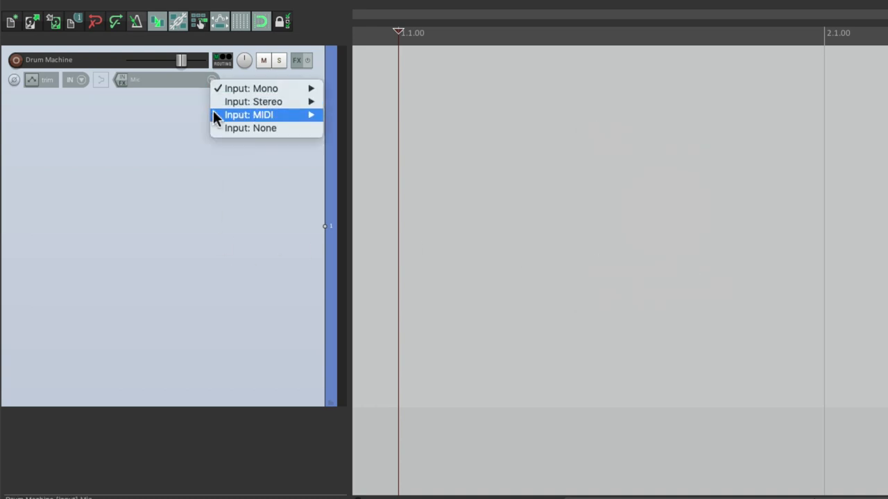
mouse_move(248, 114)
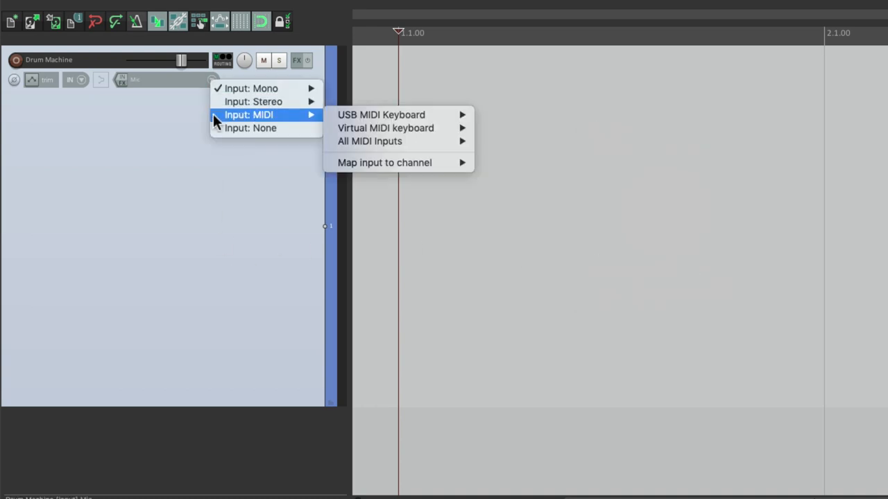
mouse_move(382, 113)
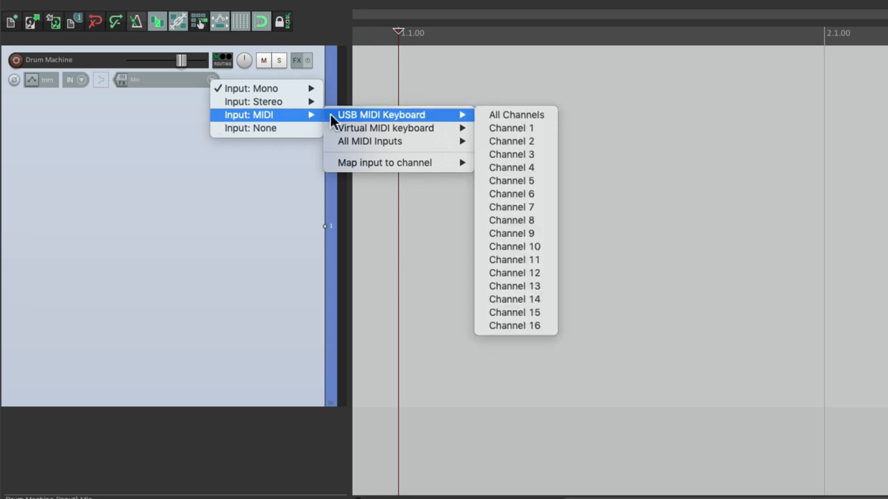
mouse_move(516, 114)
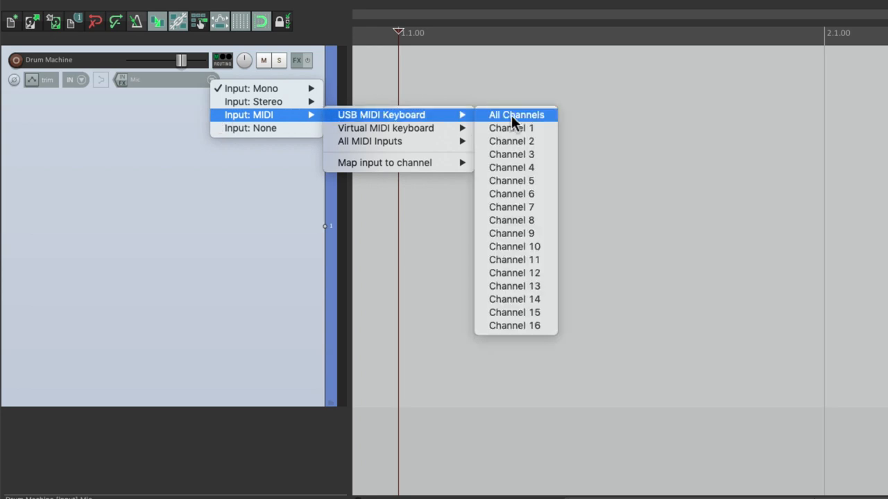
click(516, 114)
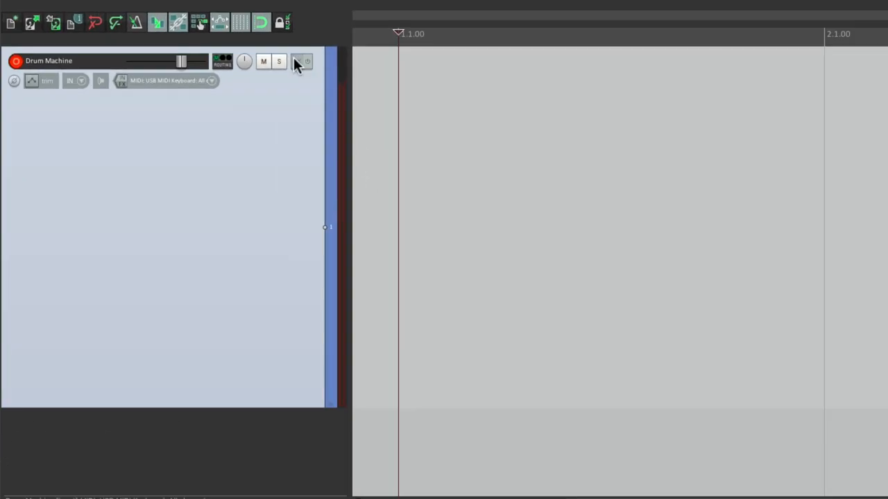
Step: Add the Cockos ReaSamplOmatic5000 sampler to the Drum Machine track's FX chain
click(301, 61)
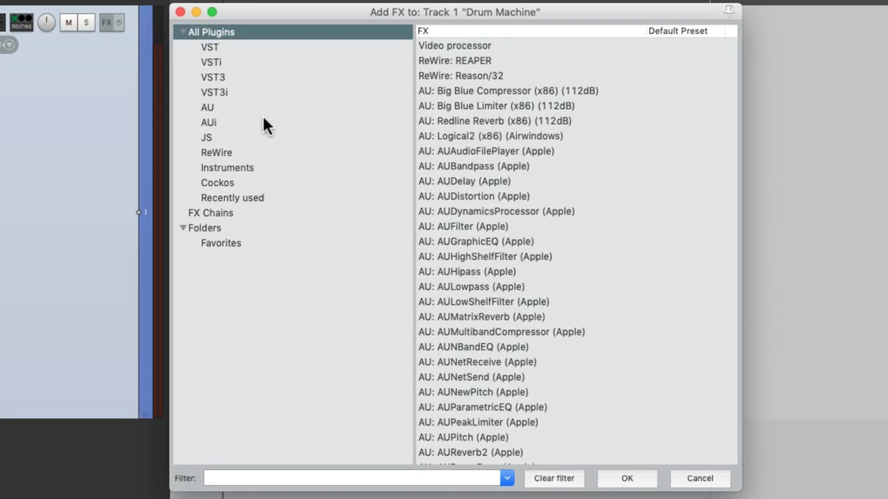
click(216, 183)
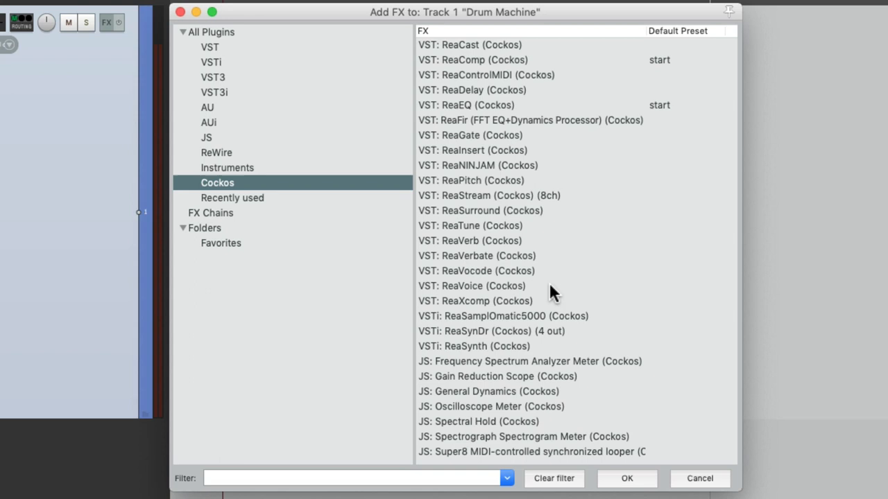
click(502, 316)
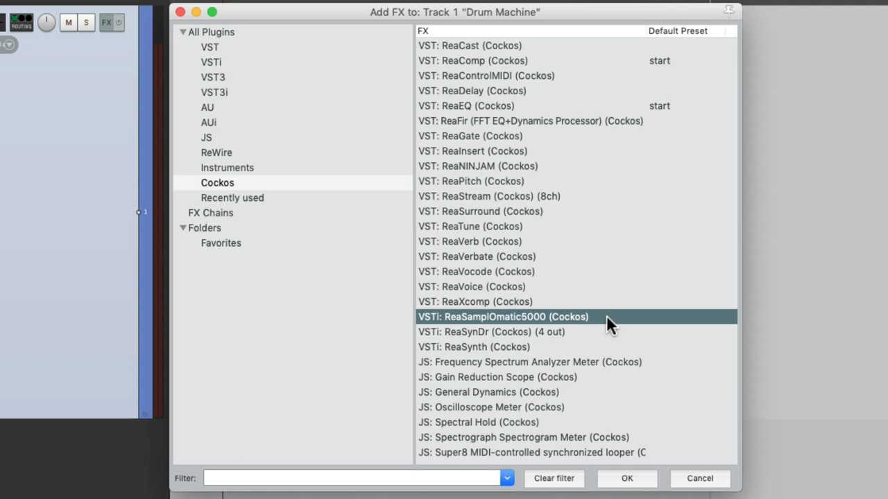
double_click(502, 316)
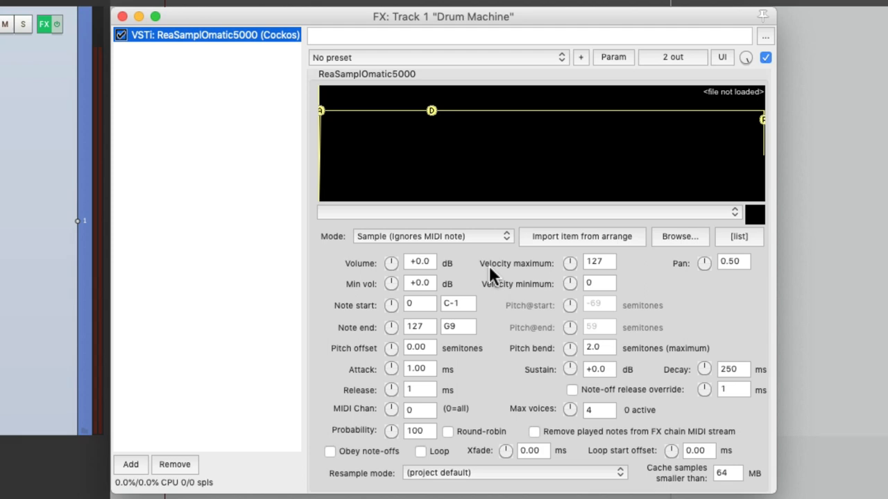
Step: Show the Media Explorer from the View menu
click(158, 9)
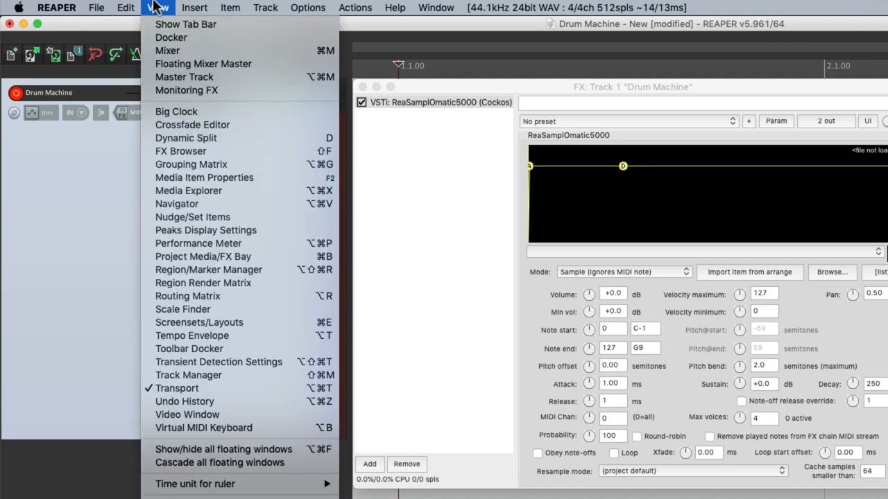
mouse_move(188, 191)
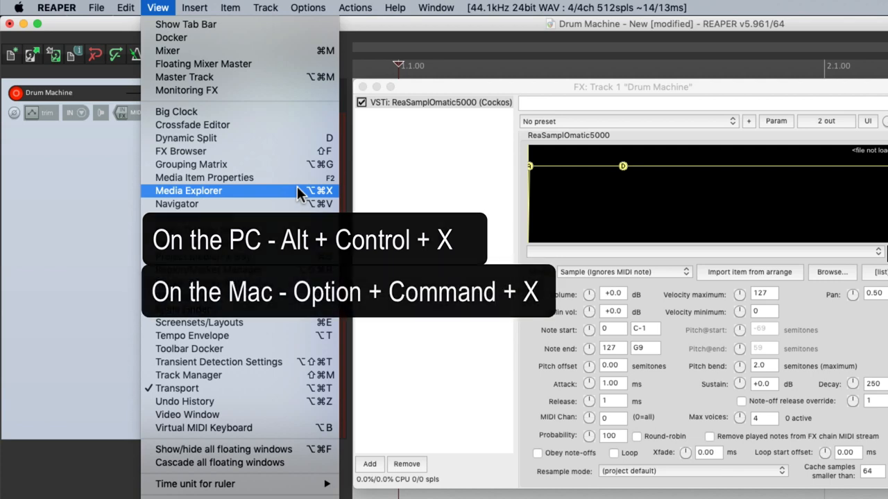
click(189, 191)
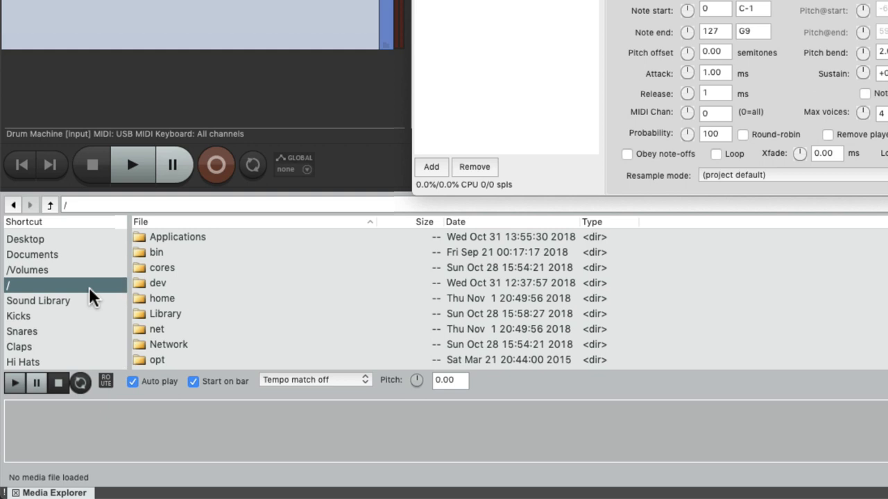
Step: Browse the Sound Library shortcuts (Snares, Hi Hats, Kicks) and enter the Korg - Kicks folder
click(39, 300)
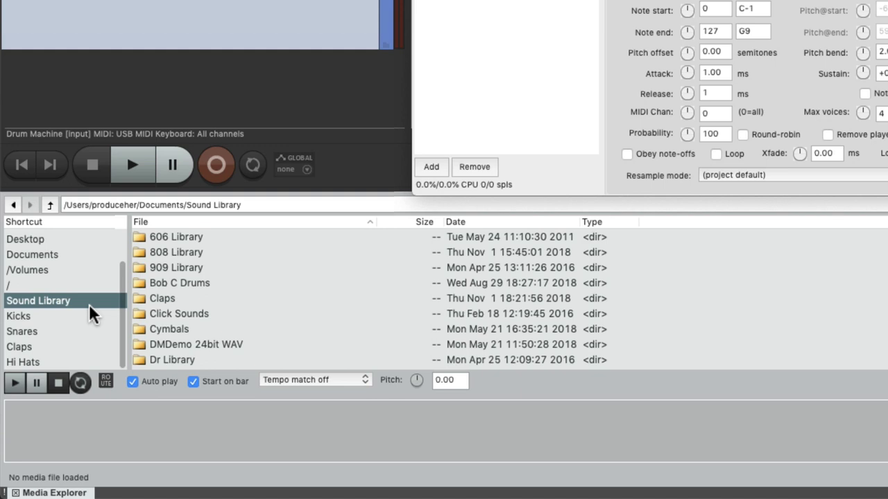
click(23, 332)
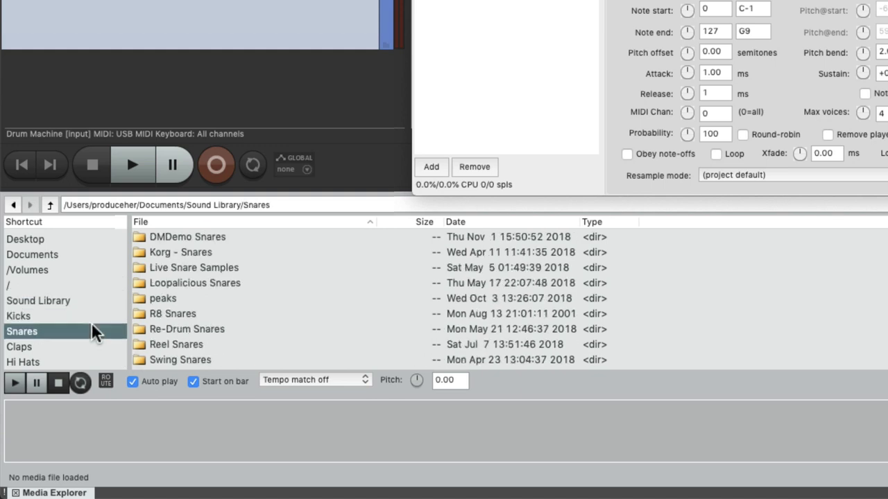
click(22, 362)
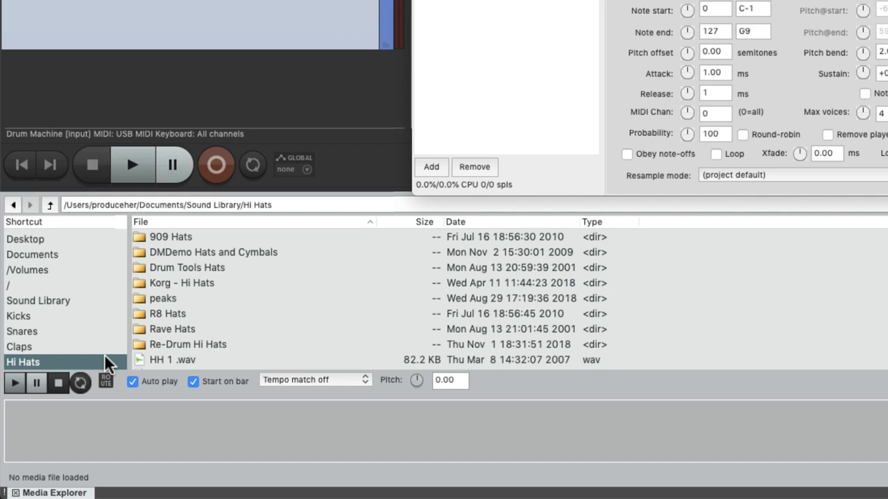
click(18, 317)
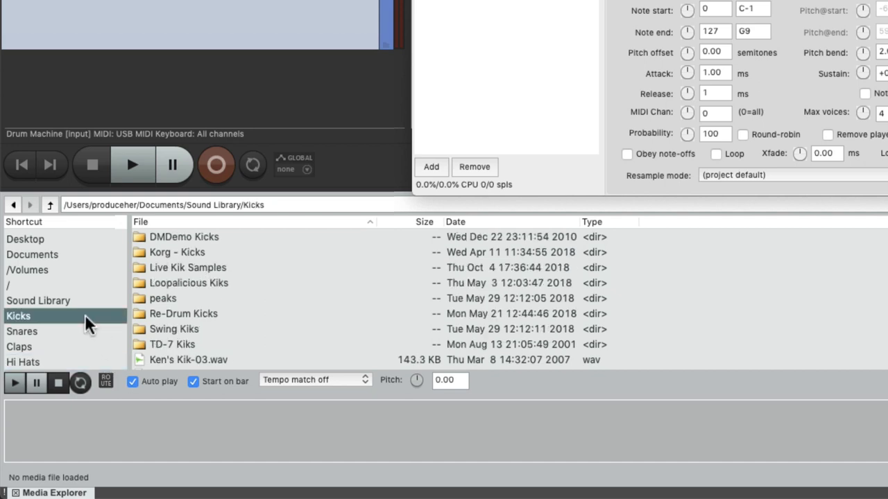
click(177, 252)
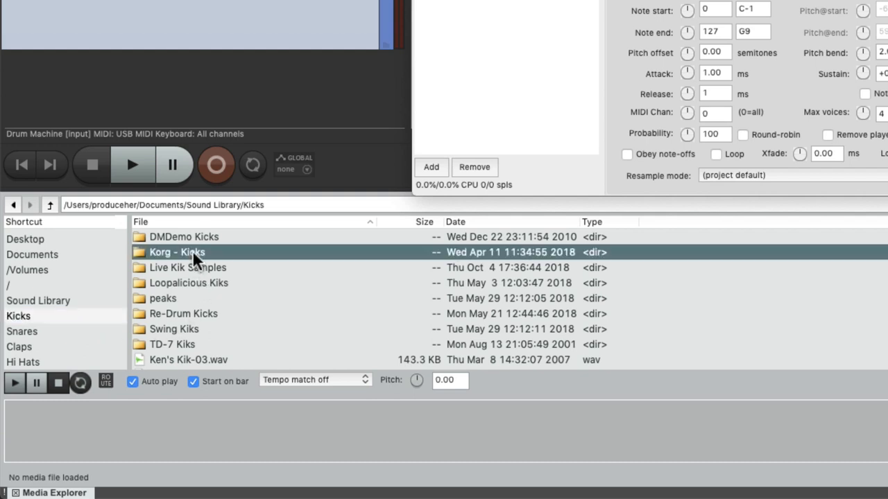
double_click(176, 252)
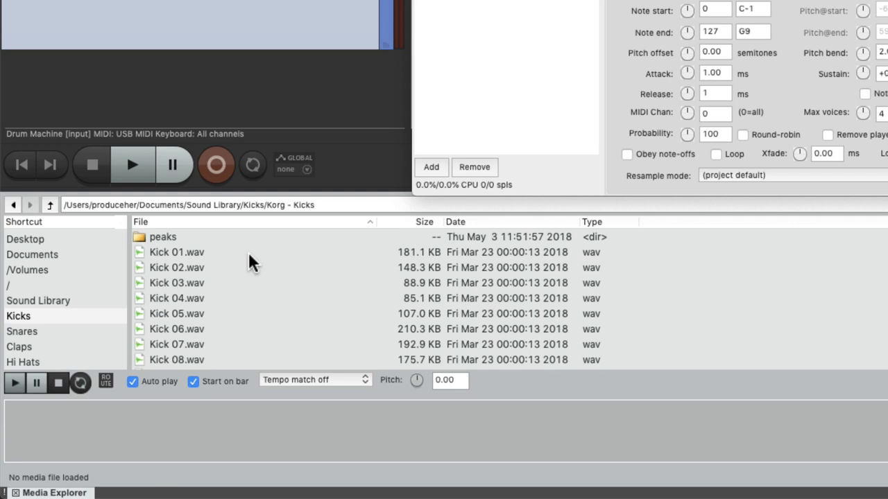
Step: Audition kick samples Kick 01, 02, 03, then Kick 20, 21 and the next one
click(178, 266)
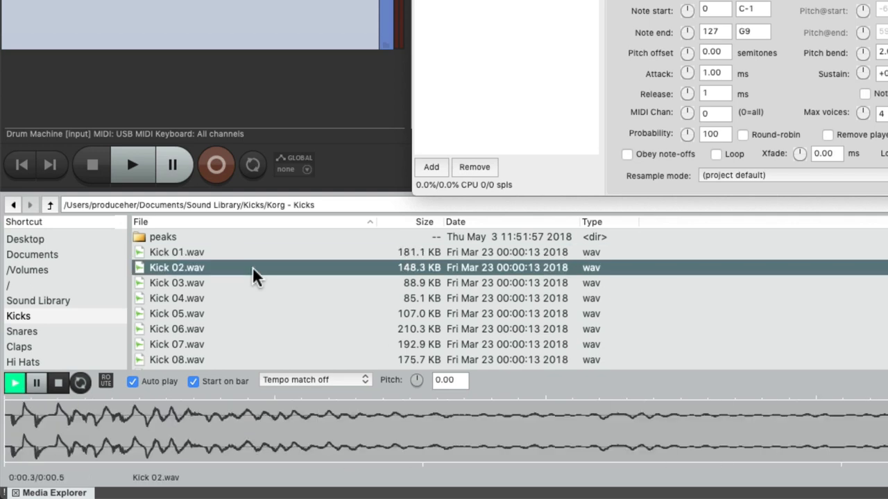
click(176, 283)
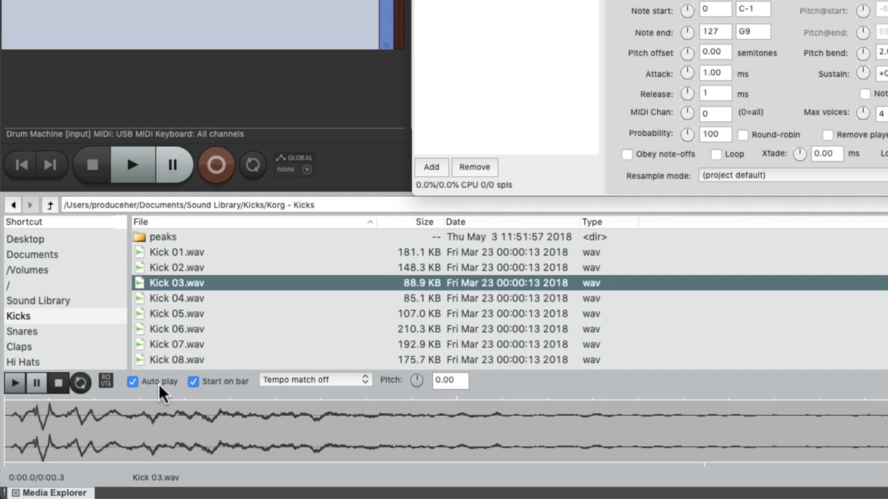
mouse_move(281, 399)
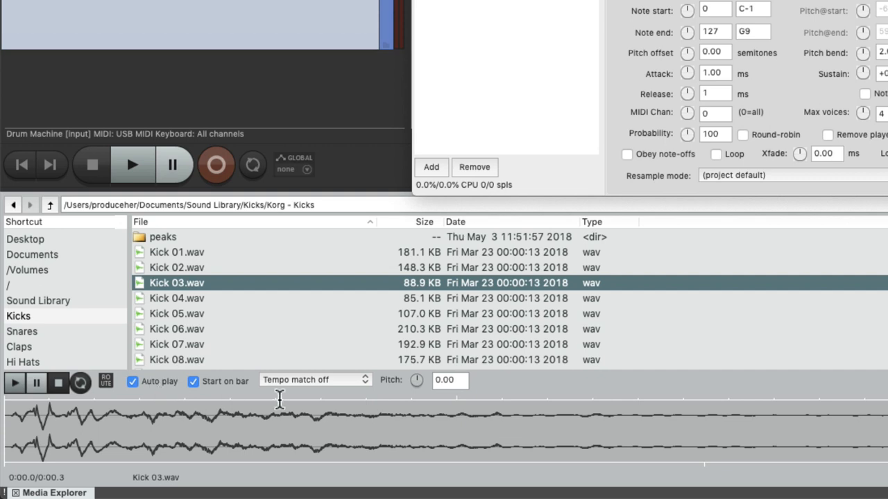
mouse_move(300, 395)
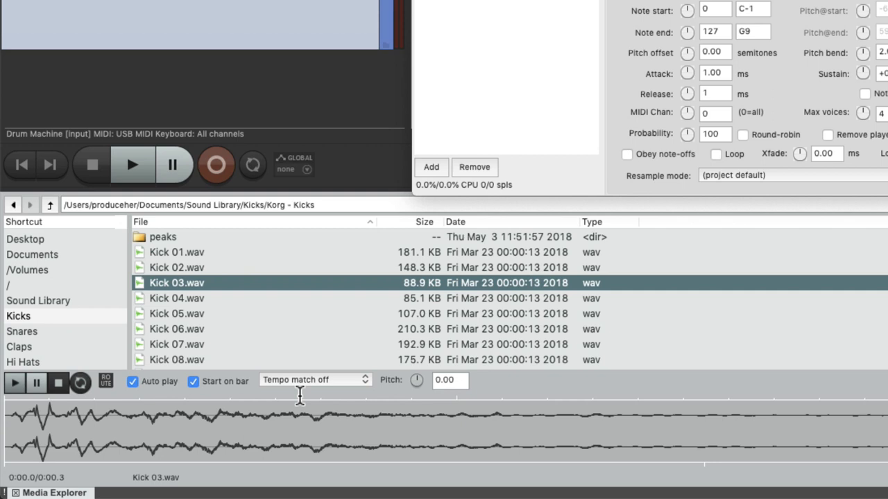
click(176, 253)
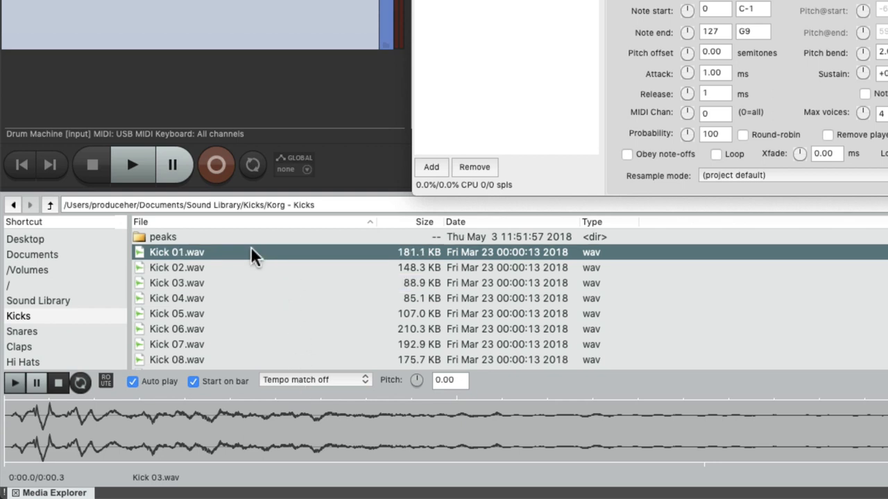
click(177, 266)
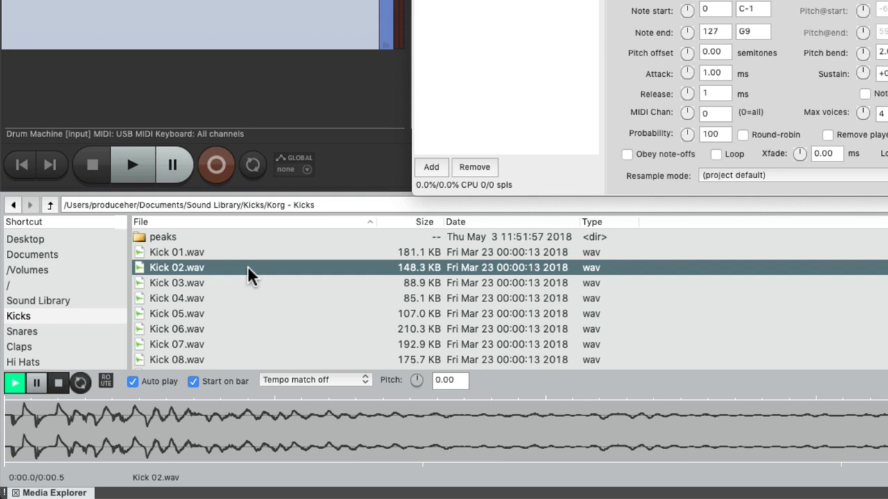
click(178, 283)
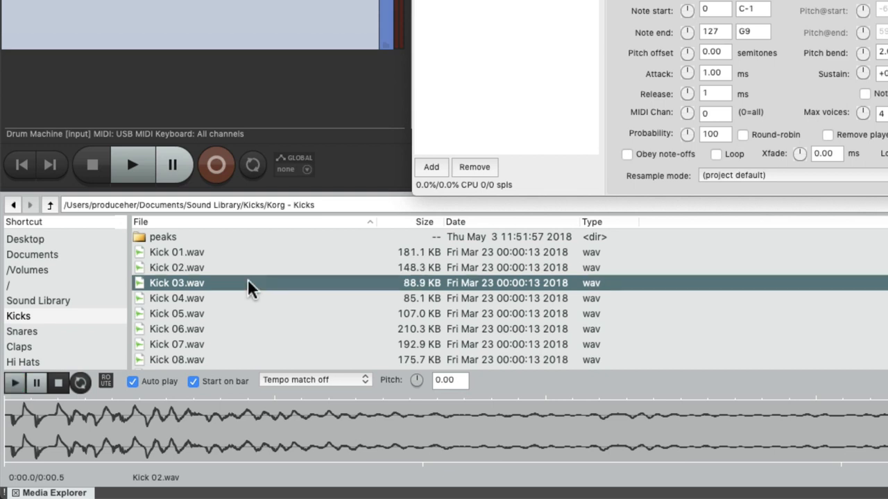
scroll(down, 3)
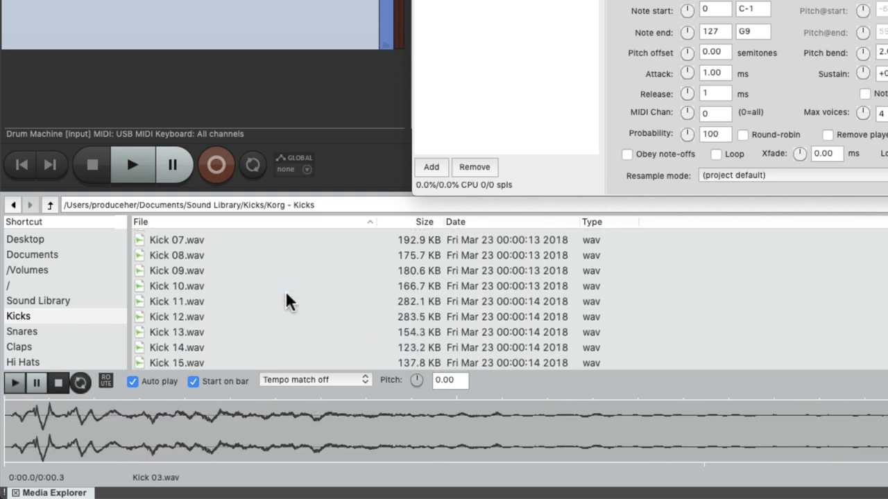
click(177, 326)
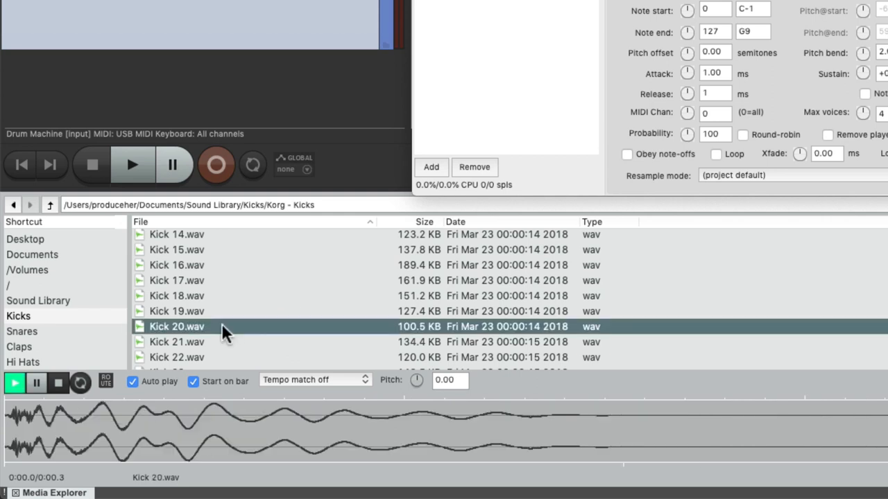
click(178, 341)
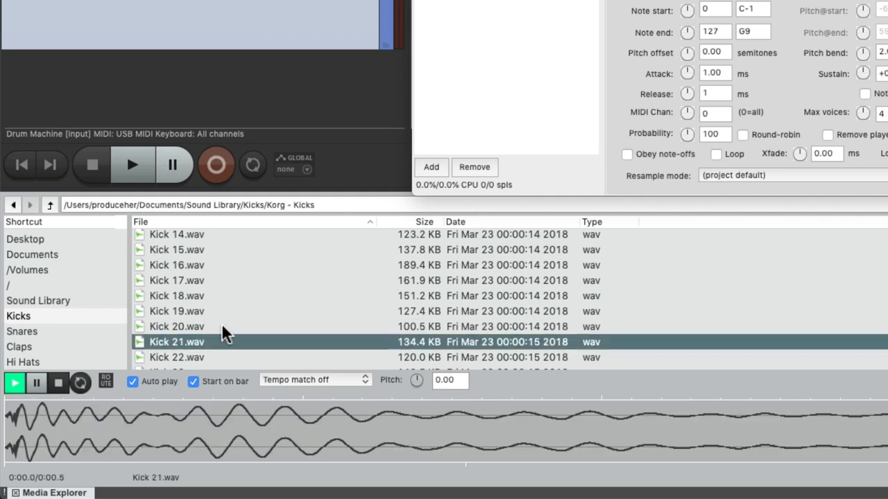
click(176, 358)
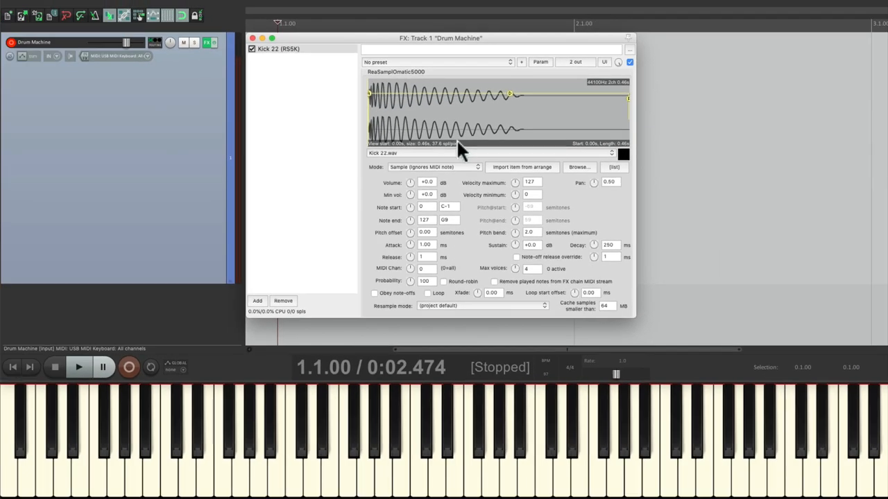
mouse_move(257, 361)
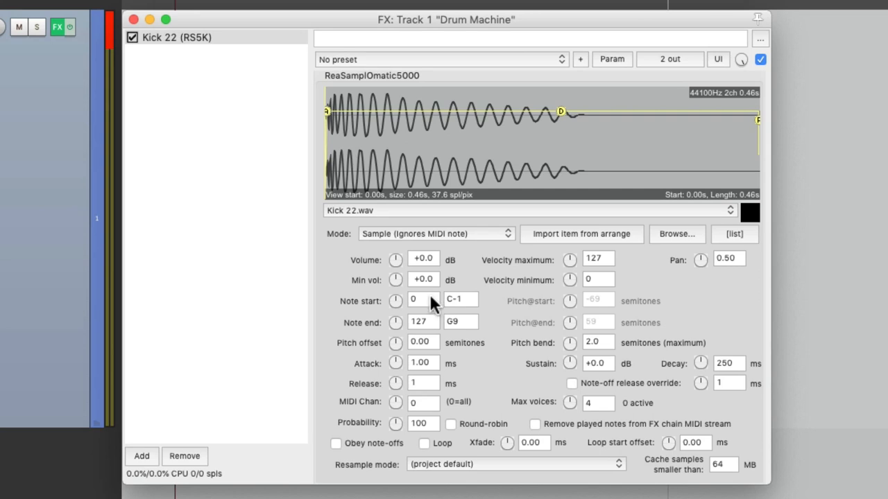
Step: Set the kick's Note start to 36 so it triggers only on note 36 (C2)
click(423, 299)
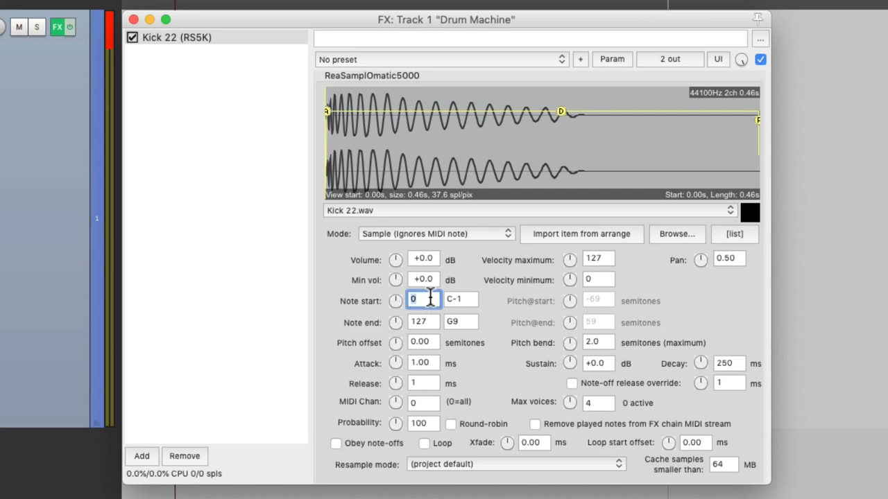
text(36)
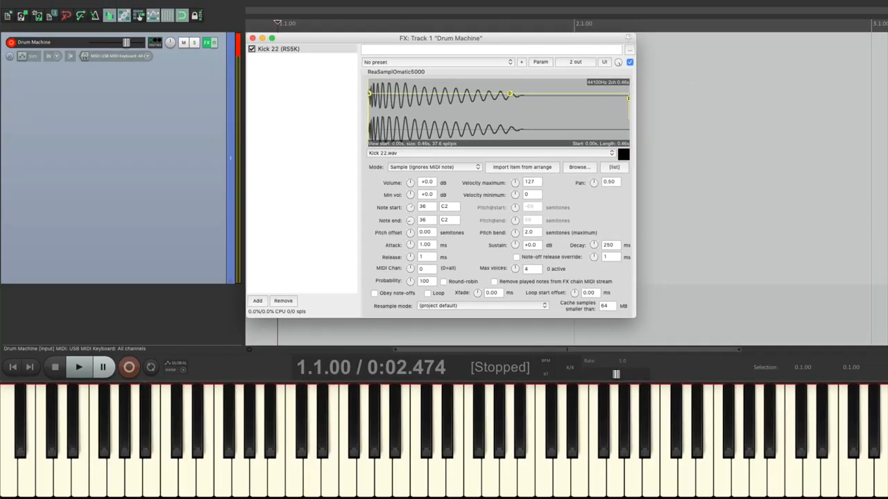
click(330, 436)
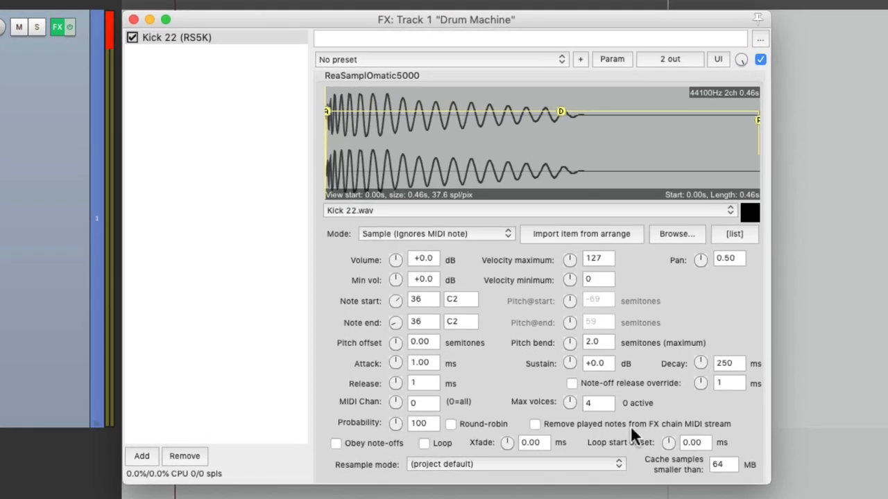
Step: Set the kick sampler's Max voices to 1
click(598, 402)
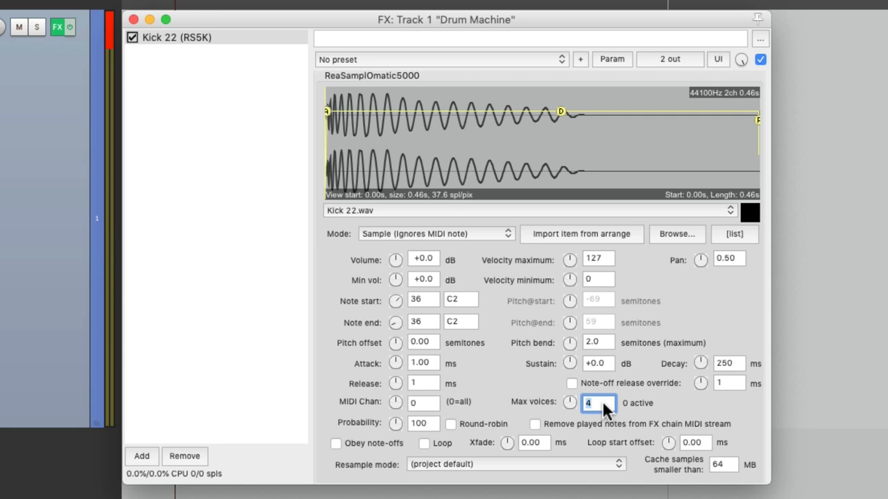
text(1)
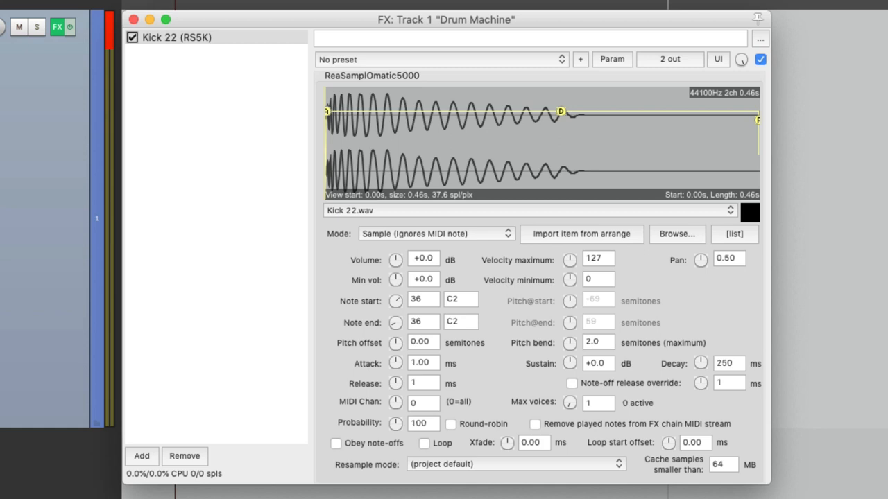
mouse_move(713, 278)
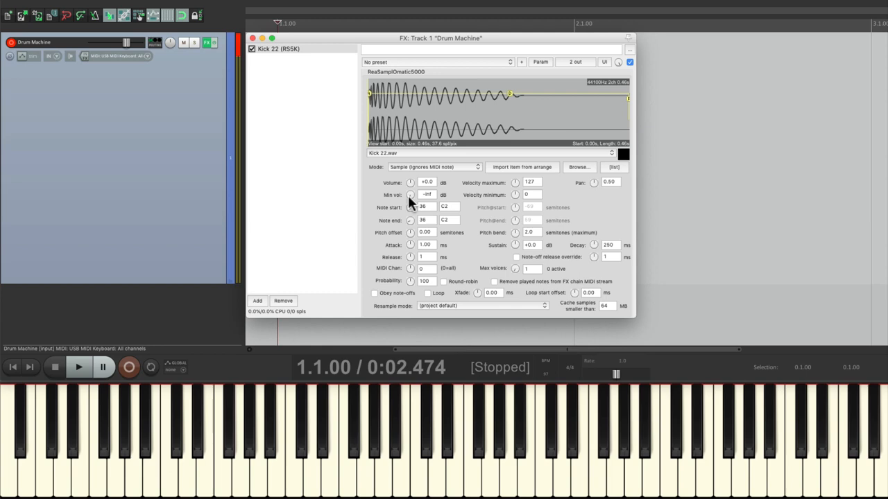
click(169, 450)
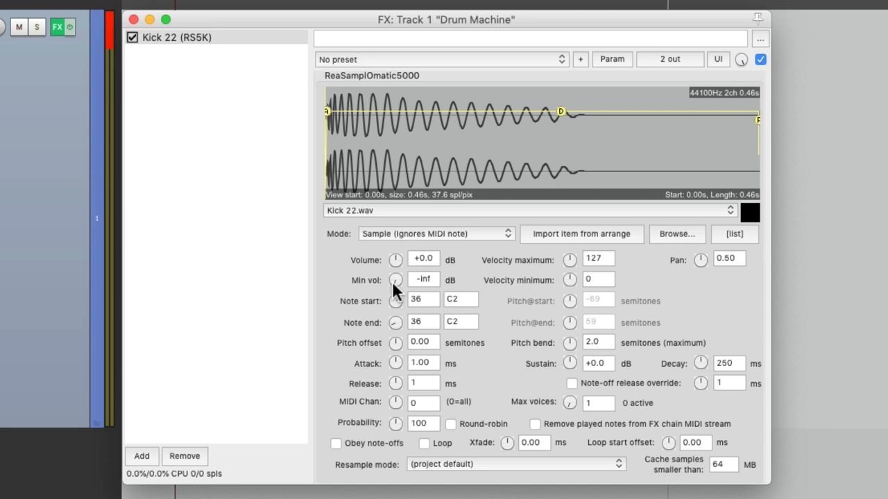
drag(395, 280, 395, 263)
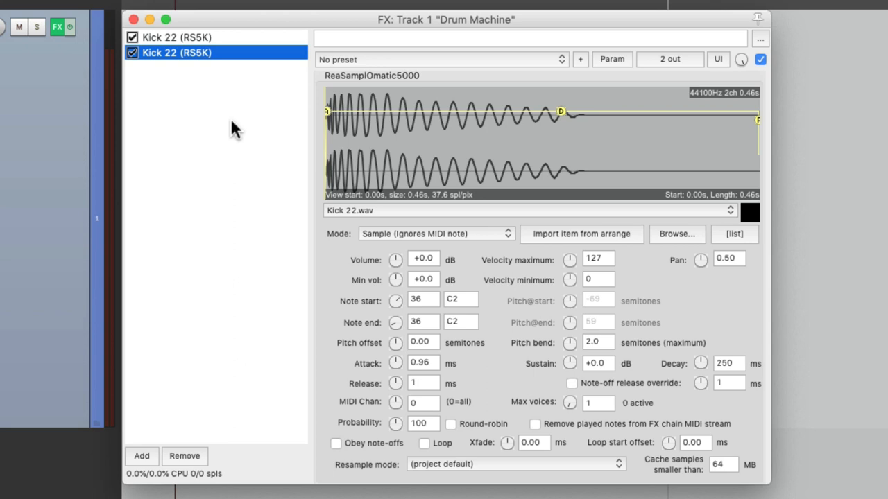
mouse_move(248, 64)
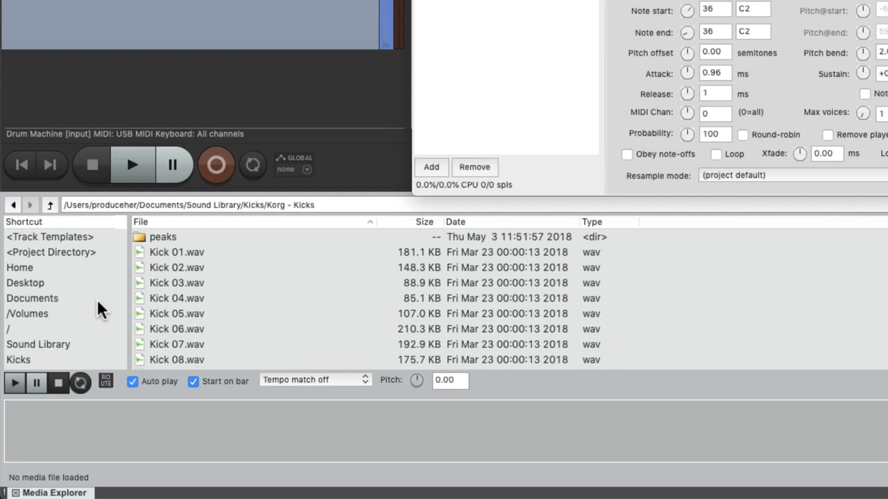
Step: Enter the Korg - Snares folder and preview Snare 01 and several other snares
click(22, 330)
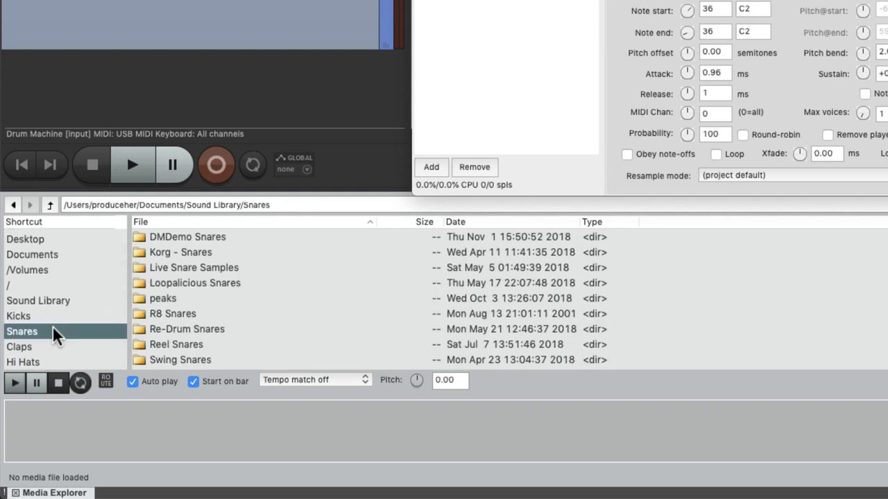
double_click(181, 252)
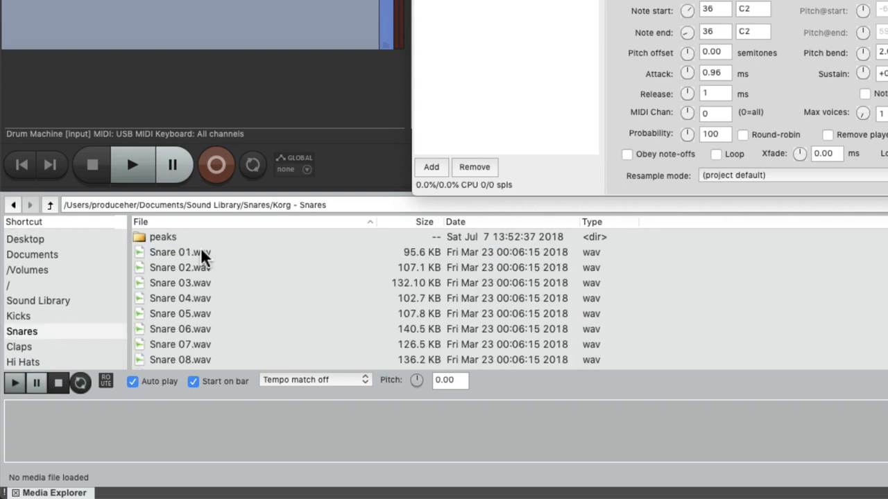
click(181, 252)
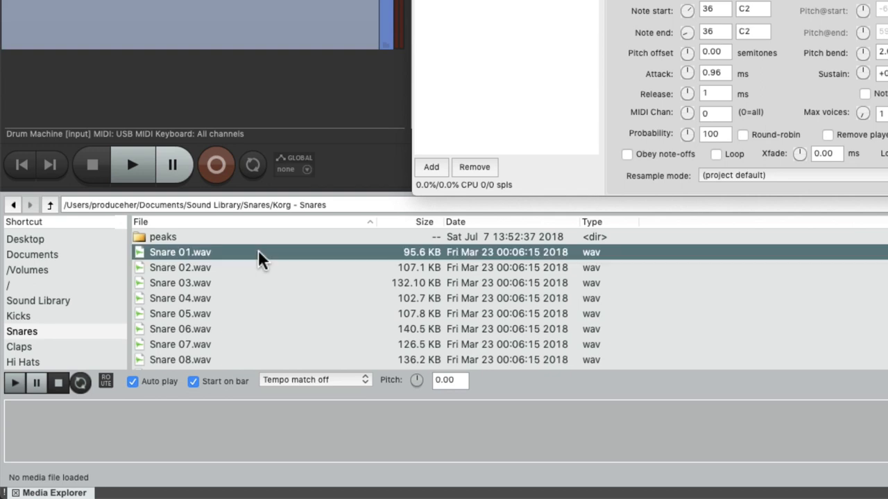
click(180, 283)
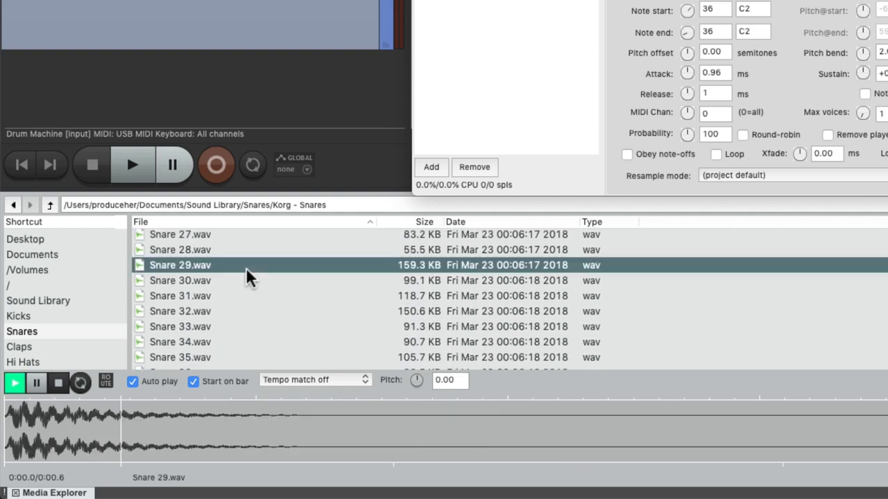
click(180, 311)
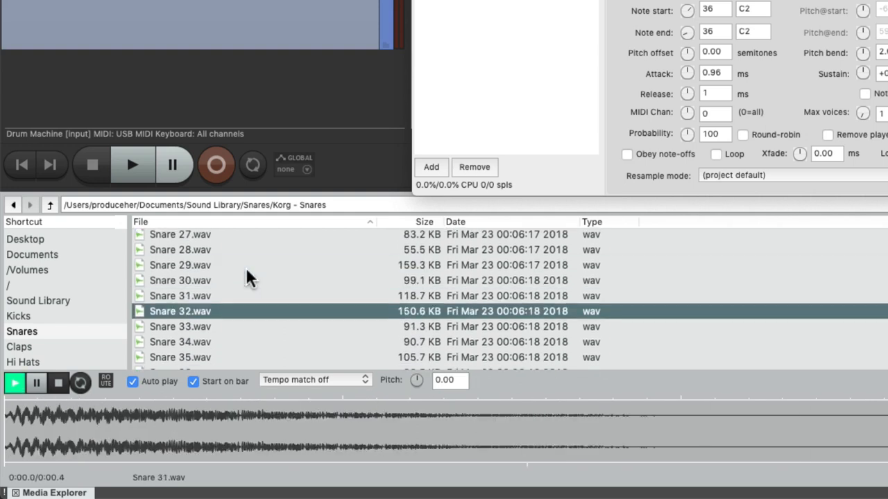
click(181, 341)
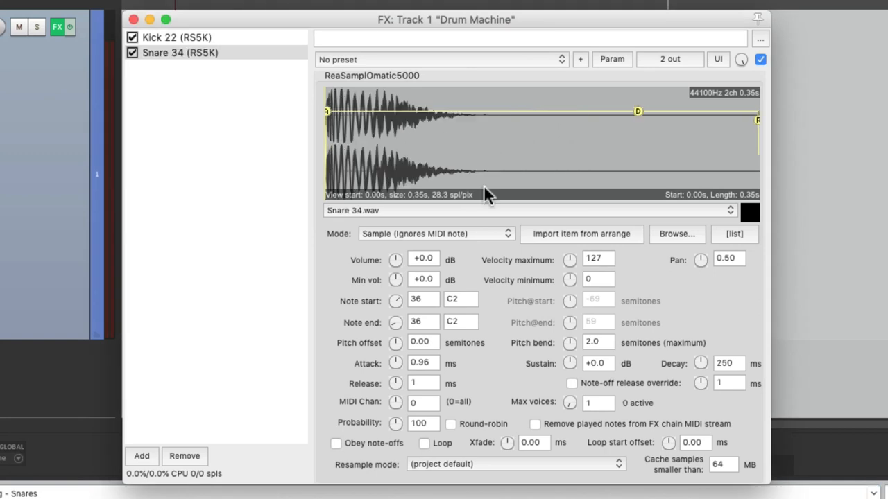
mouse_move(477, 211)
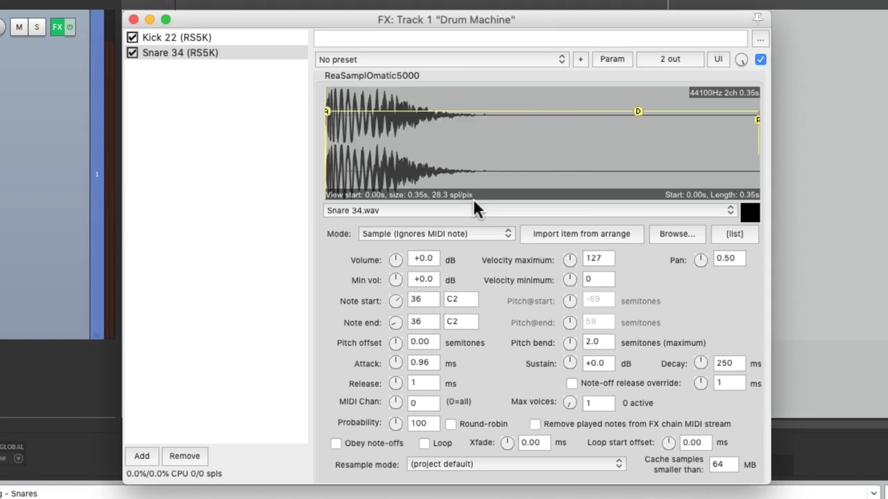
mouse_move(486, 326)
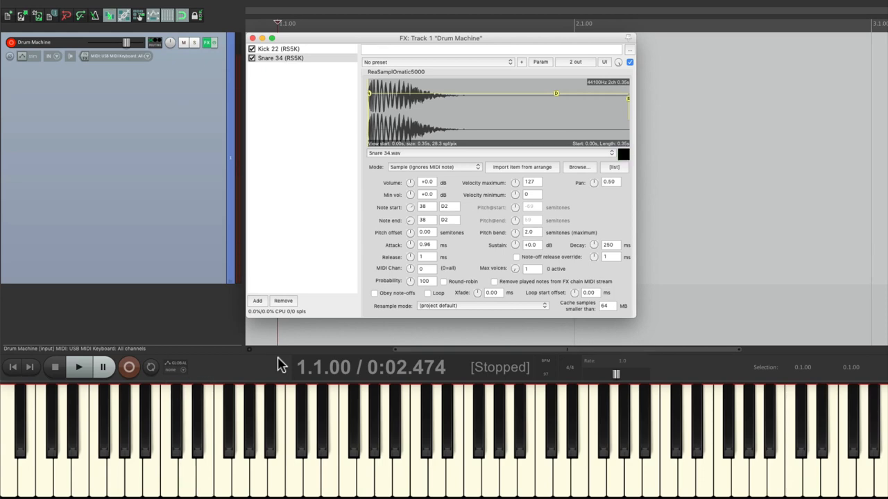
Step: Set the snare sampler's trigger note to 38 (D2)
click(187, 430)
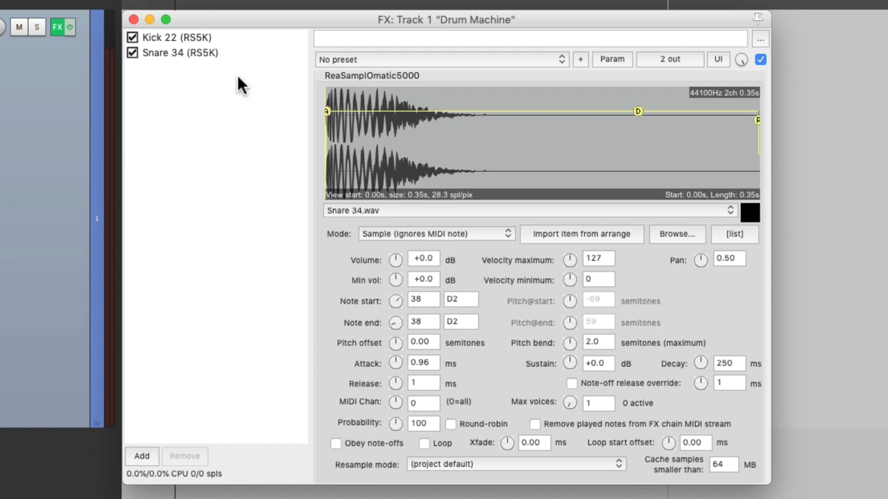
Step: Go to the Korg claps folder and preview clap samples including Clap 03
click(181, 53)
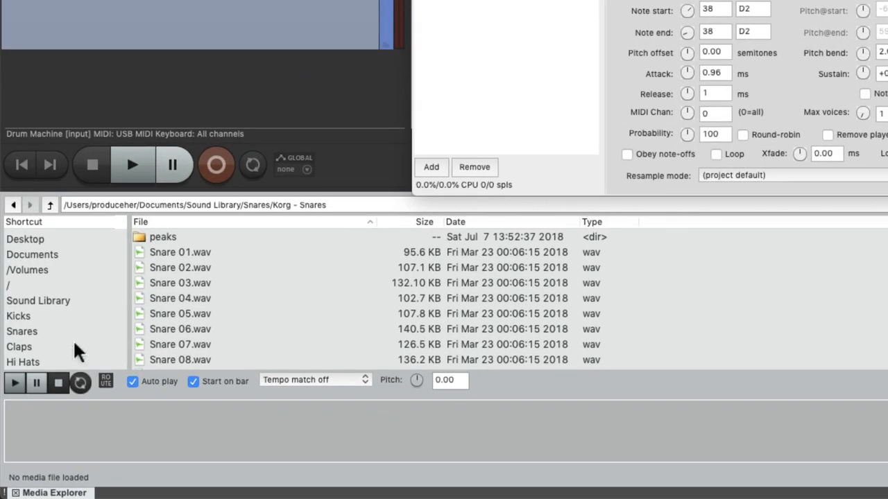
click(20, 347)
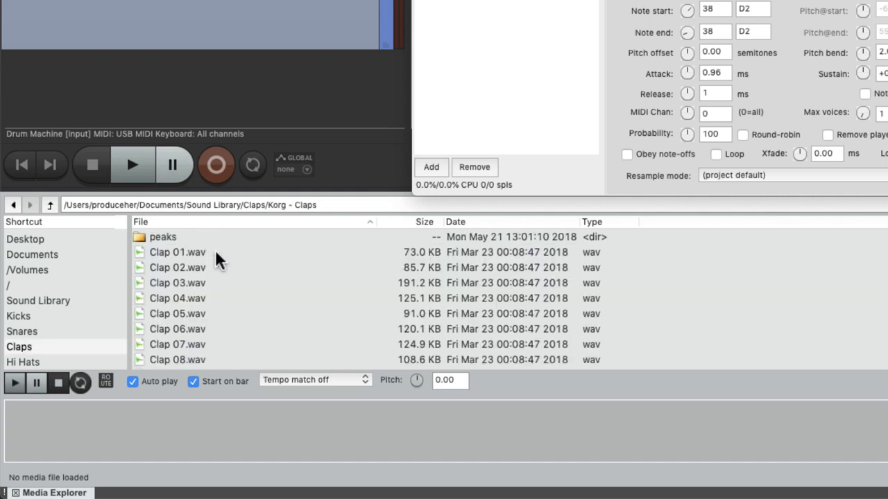
click(178, 267)
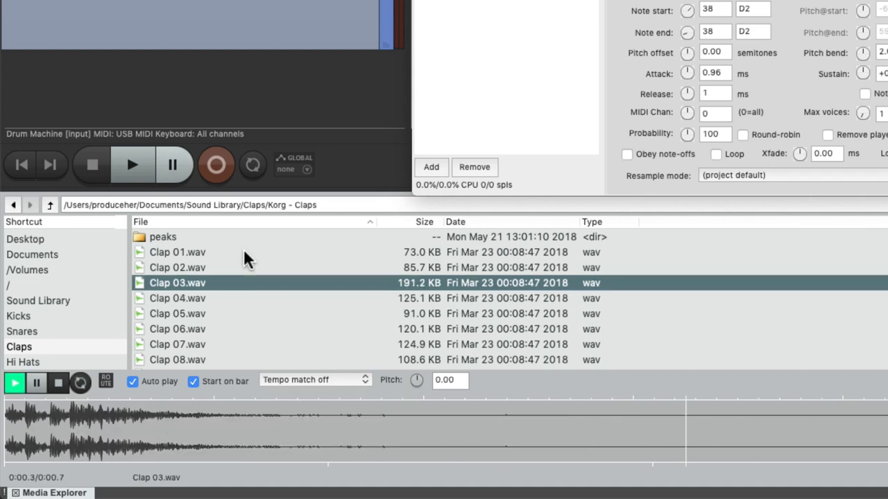
click(178, 266)
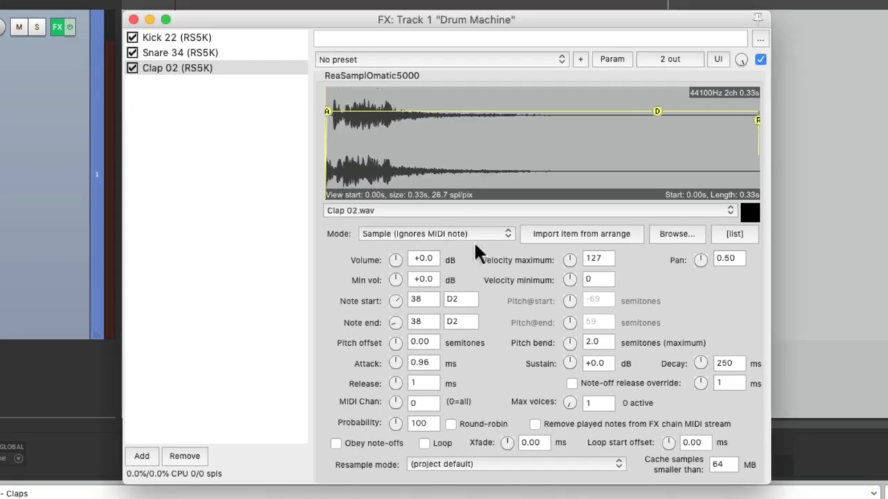
mouse_move(433, 303)
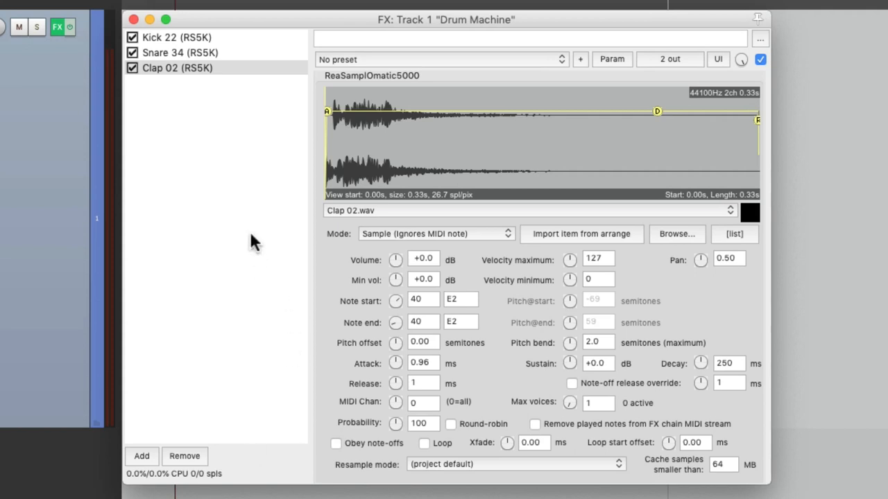
Step: Return to the Media Explorer sample browser after setting the clap to note 40
click(177, 67)
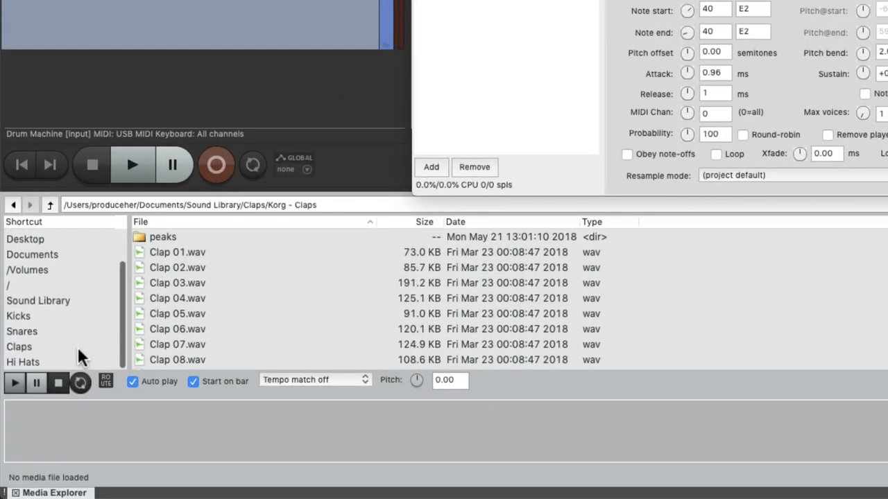
Step: Browse the Re-Drum Hi Hats folder and audition two hi-hat samples
click(22, 361)
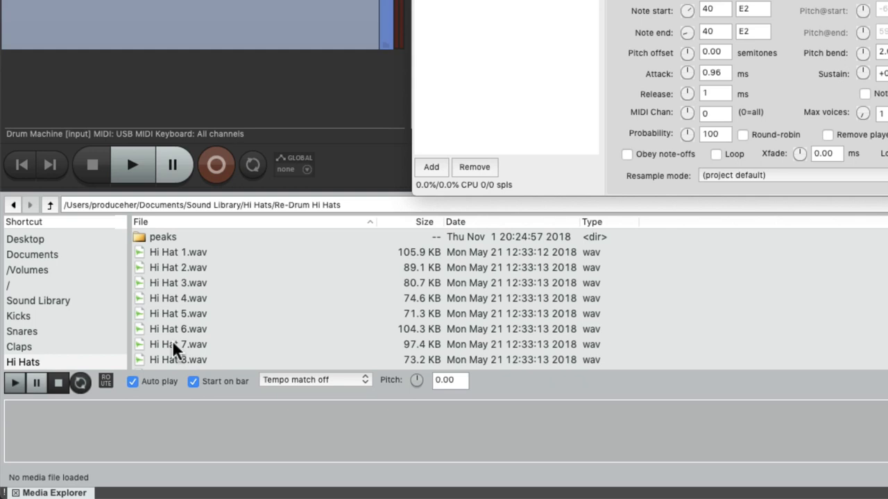
click(177, 267)
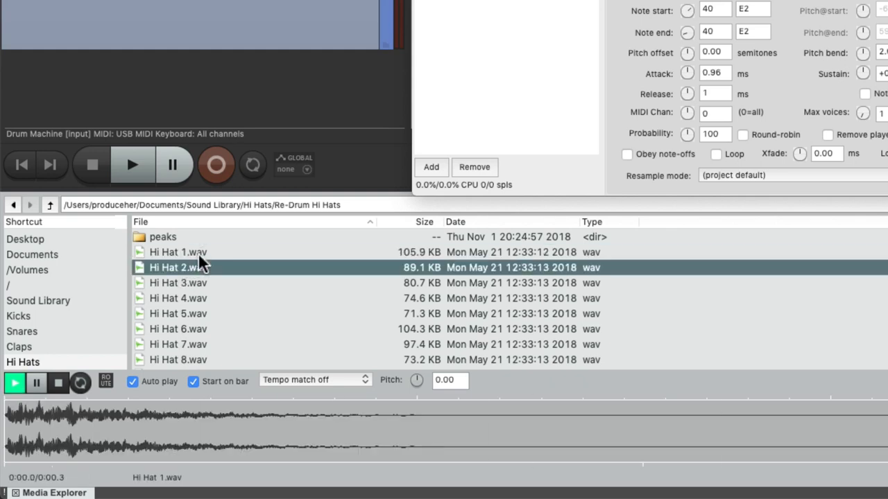
click(178, 298)
text(4)
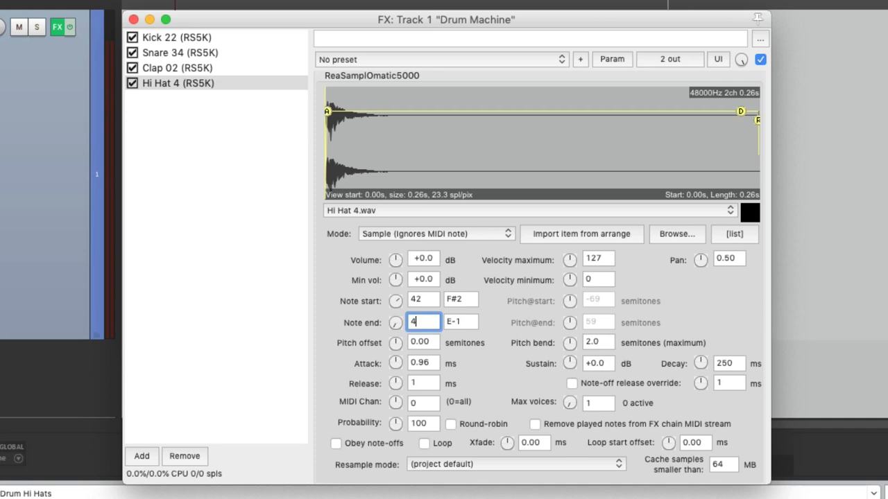
Step: Turn the Hi Hat 4 sampler's Min vol down to -inf dB so soft hits are silent
text(2)
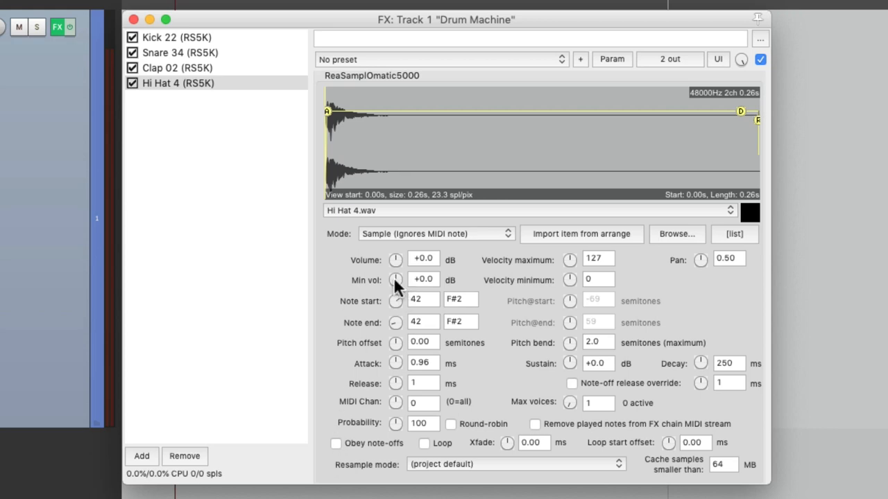
click(396, 280)
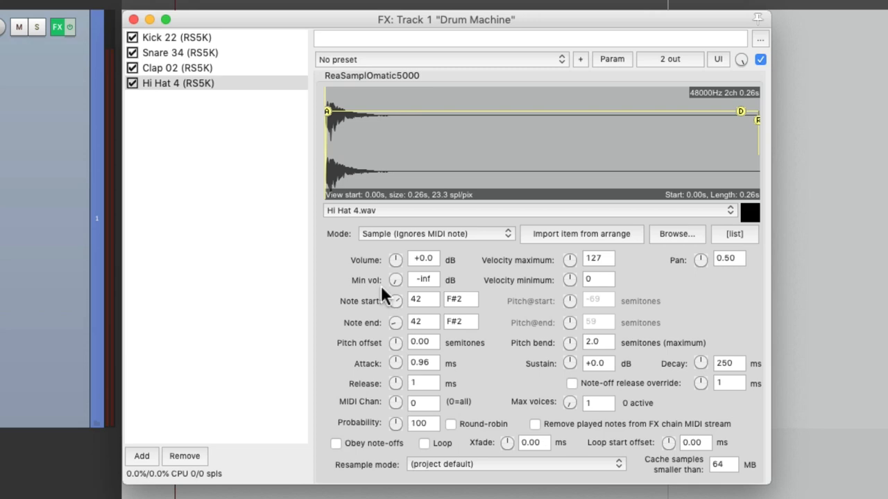
click(178, 83)
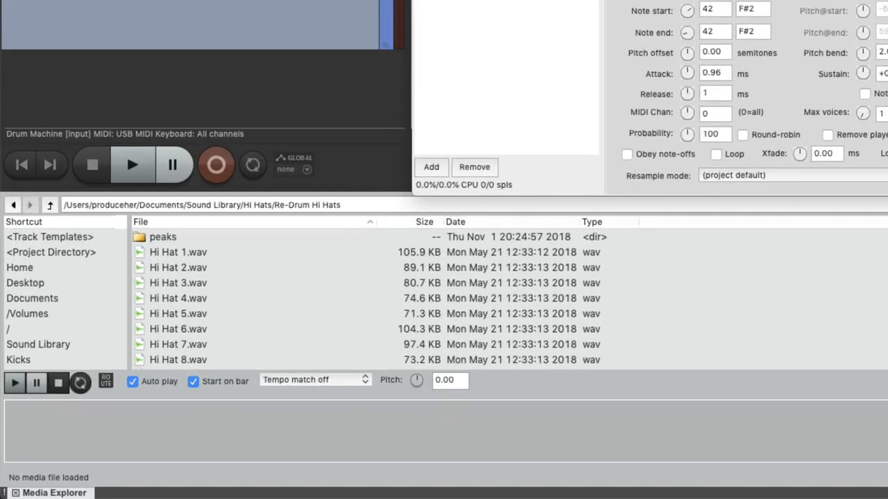
Step: Audition Hi Hat 176, Hi Hat 172 and another sample to choose a second hi hat
scroll(down, 3)
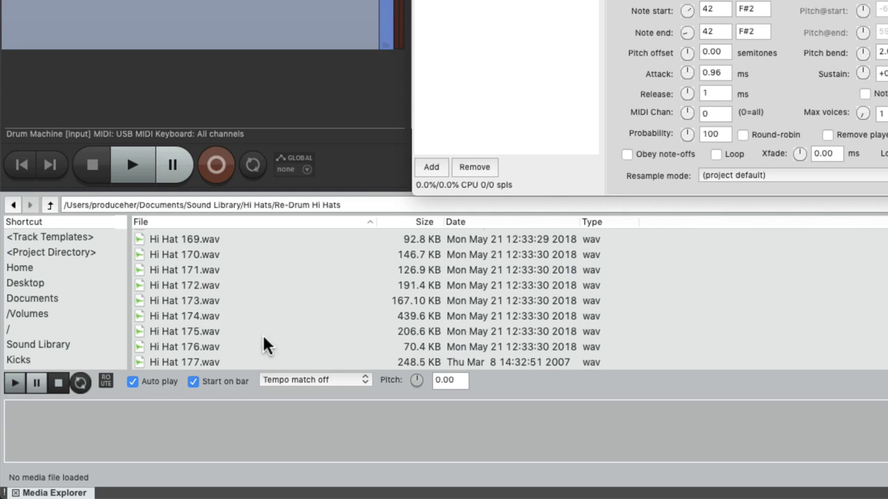
click(183, 347)
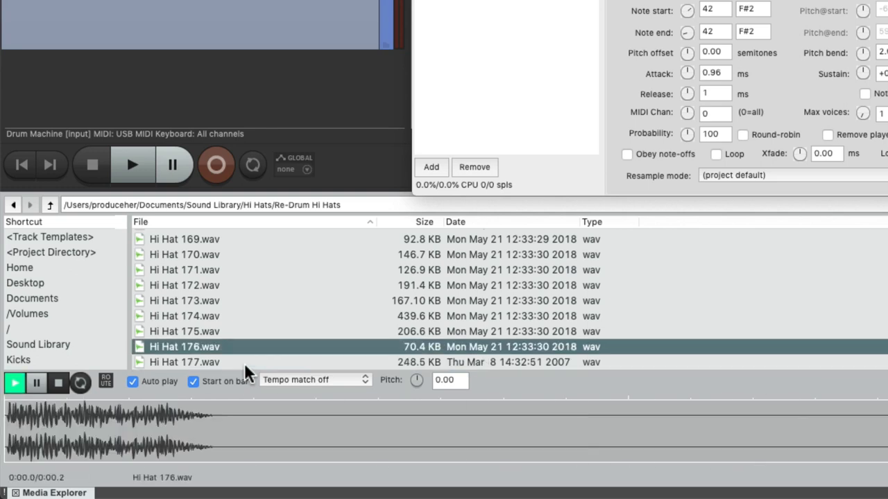
click(184, 300)
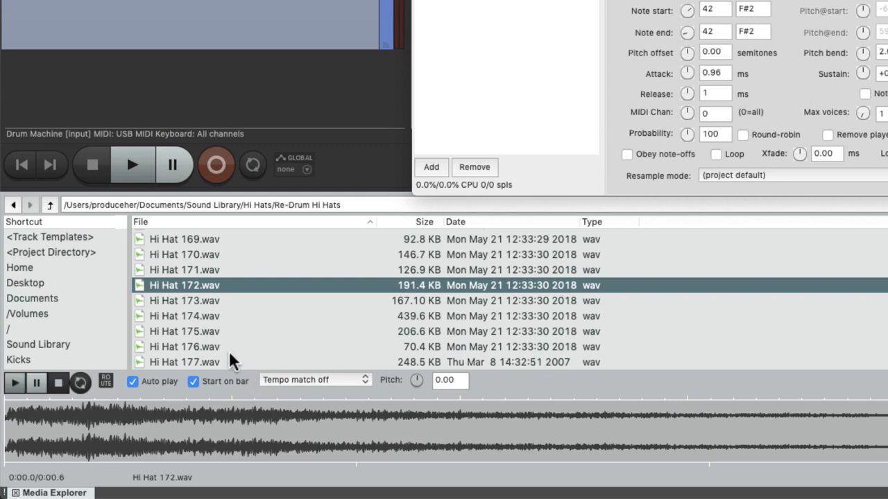
click(183, 361)
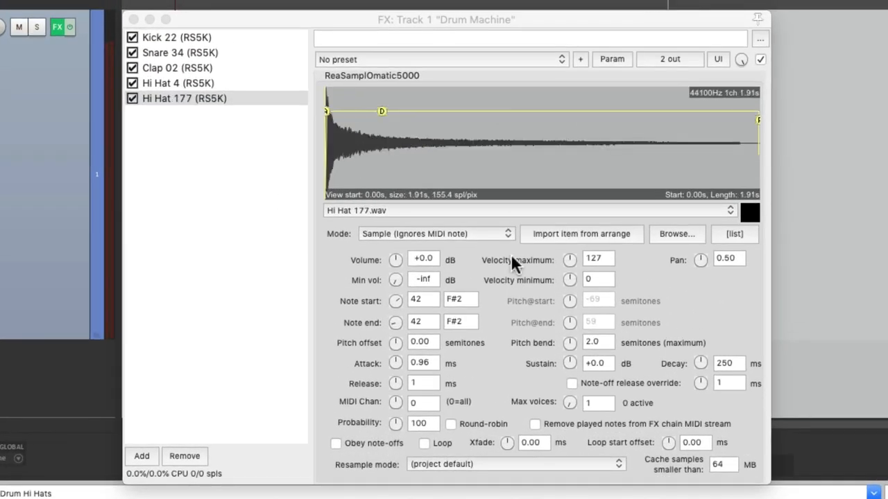
Step: Set the Hi Hat 177 sampler's Note start to 46 (Bb2) and bring up the Add FX list
click(423, 299)
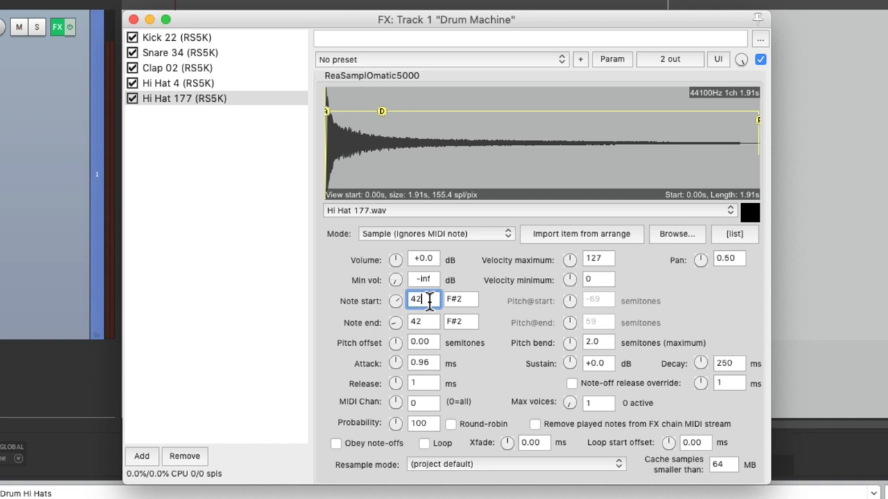
text(46)
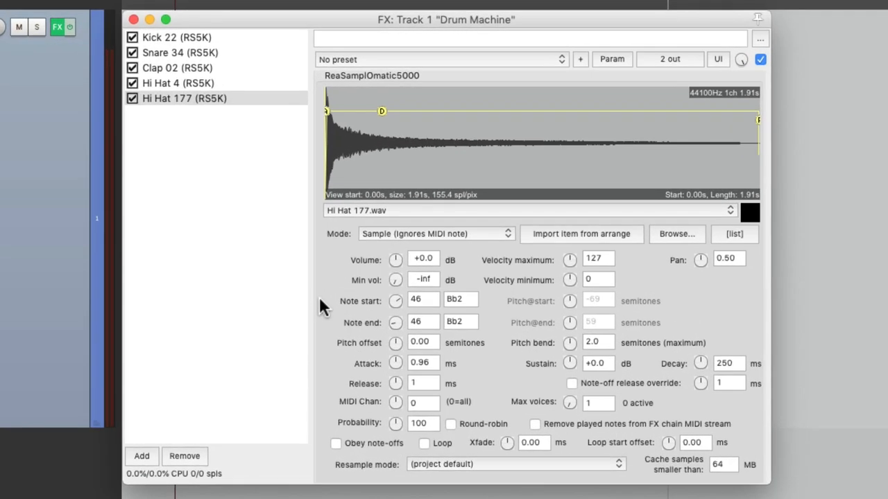
click(335, 442)
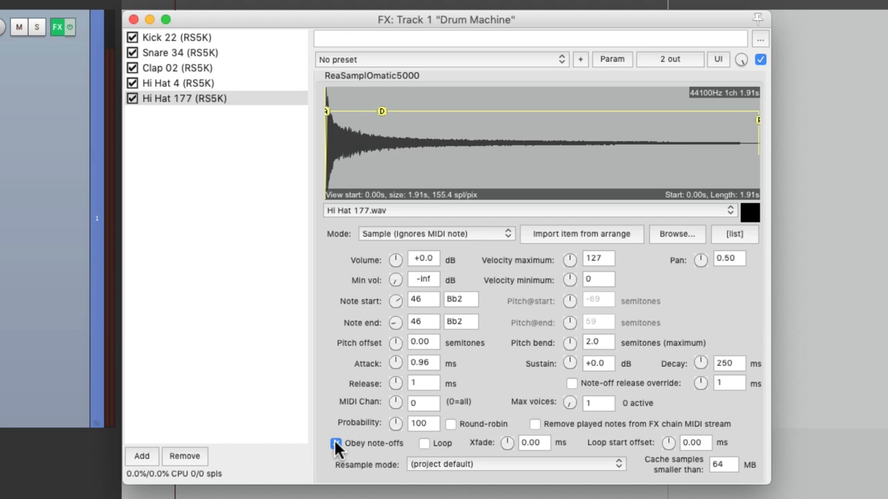
click(142, 456)
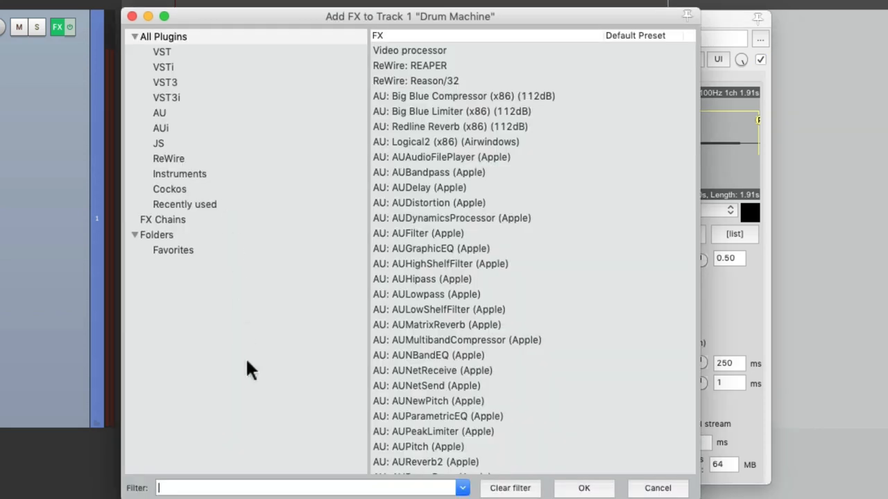
Step: Filter for 'midi choke' and add JS: MIDI Choke to the Drum Machine chain
text(midi choke)
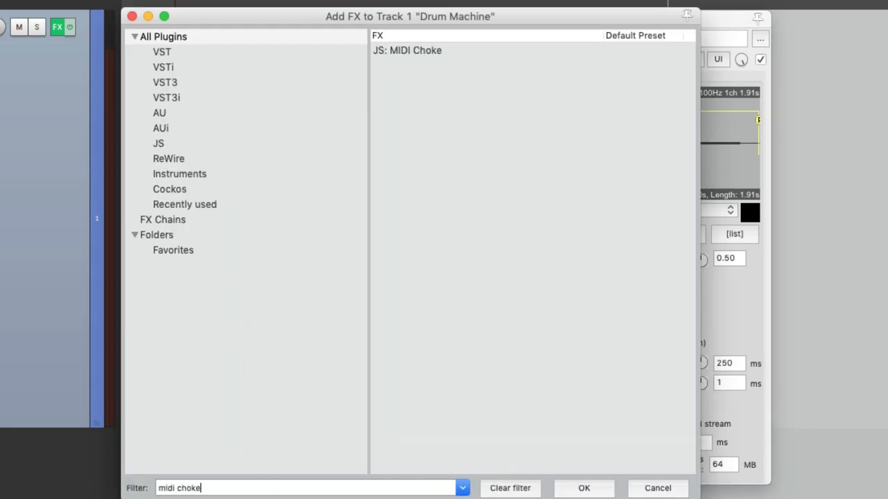
click(407, 50)
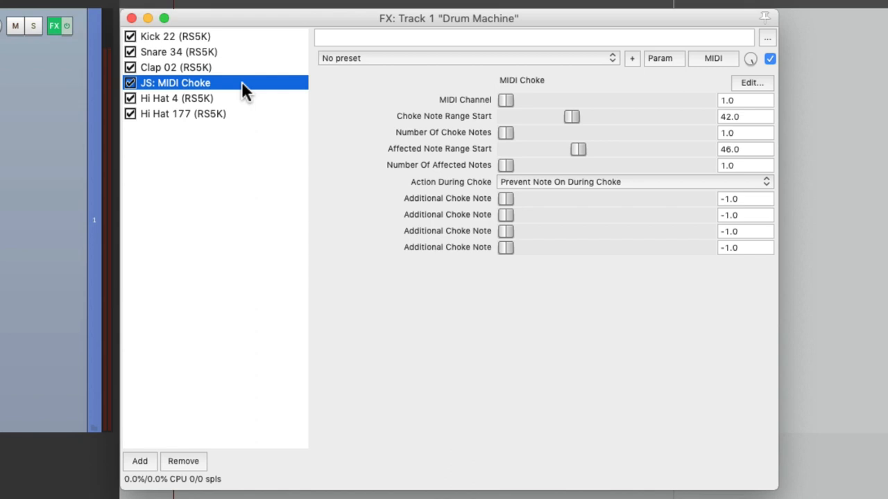
mouse_move(760, 127)
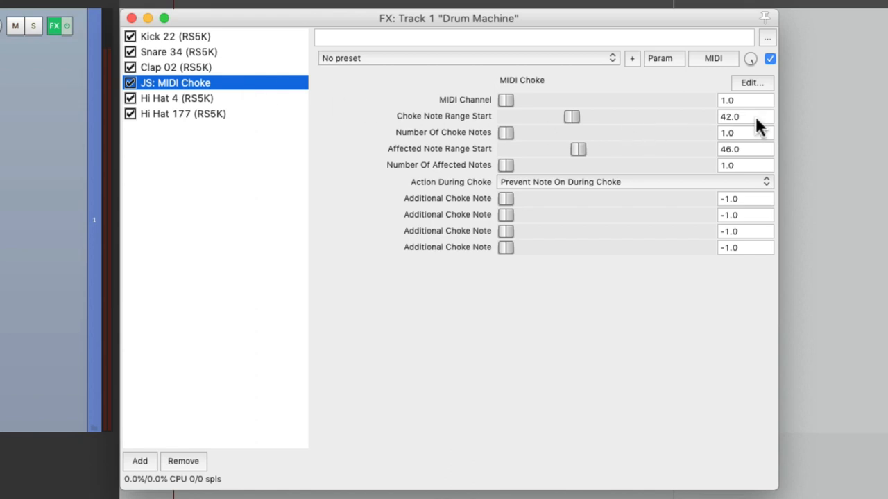
mouse_move(763, 154)
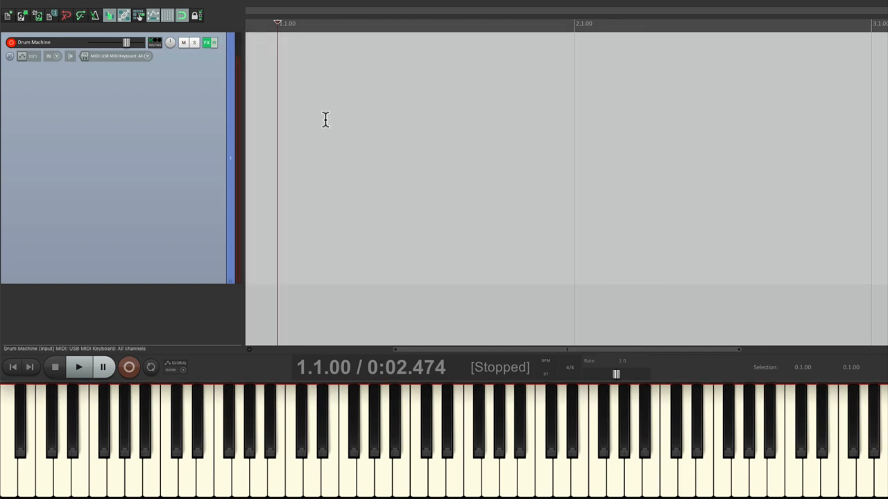
mouse_move(417, 108)
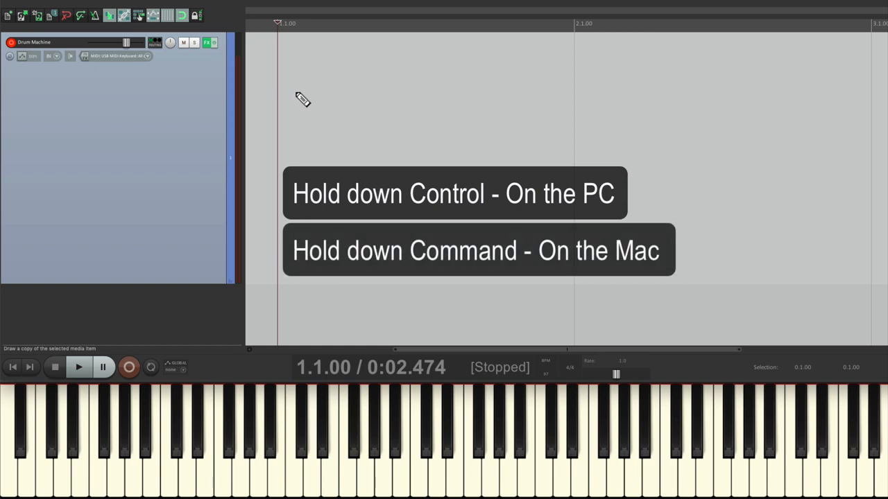
Step: Draw an empty two-bar MIDI item on the Drum Machine track
drag(302, 97, 866, 97)
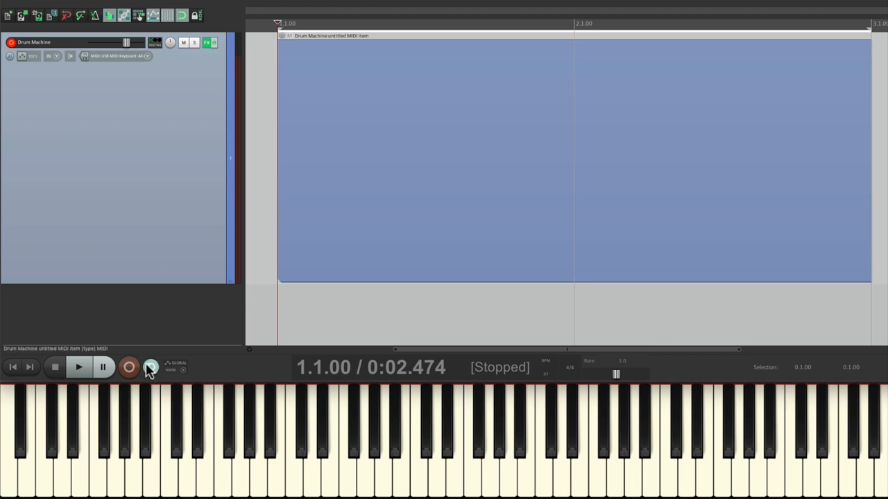
mouse_move(408, 291)
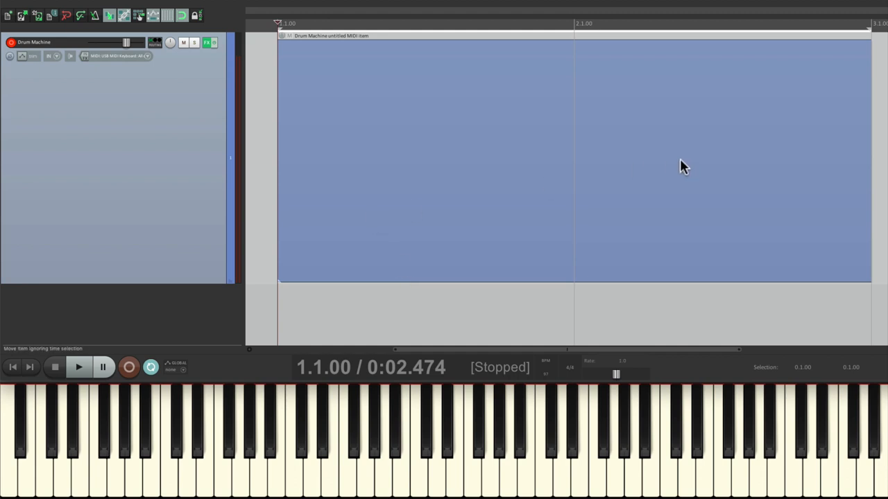
mouse_move(555, 153)
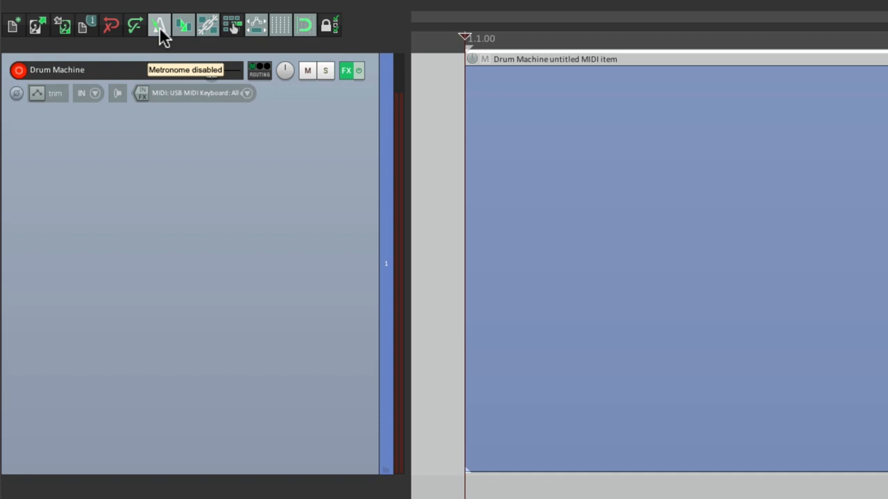
Step: Disable metronome during playback and enable a one-measure count-in before recording
click(159, 25)
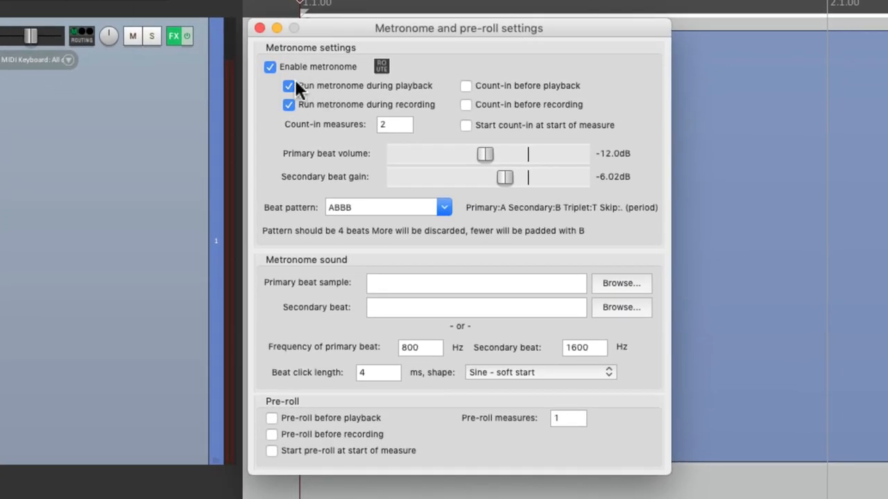
click(288, 86)
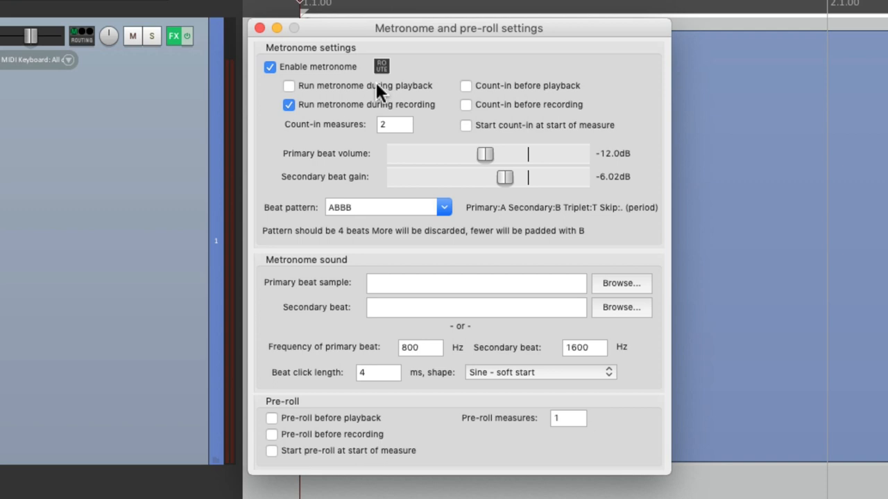
mouse_move(425, 114)
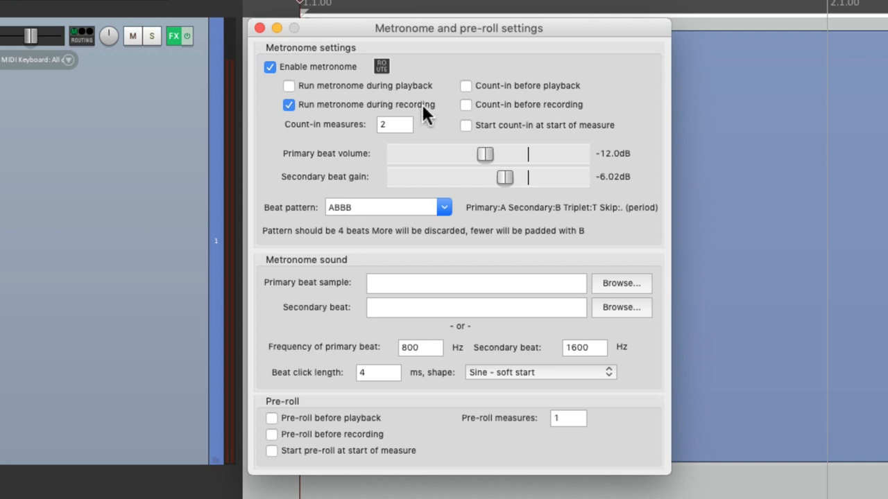
mouse_move(466, 110)
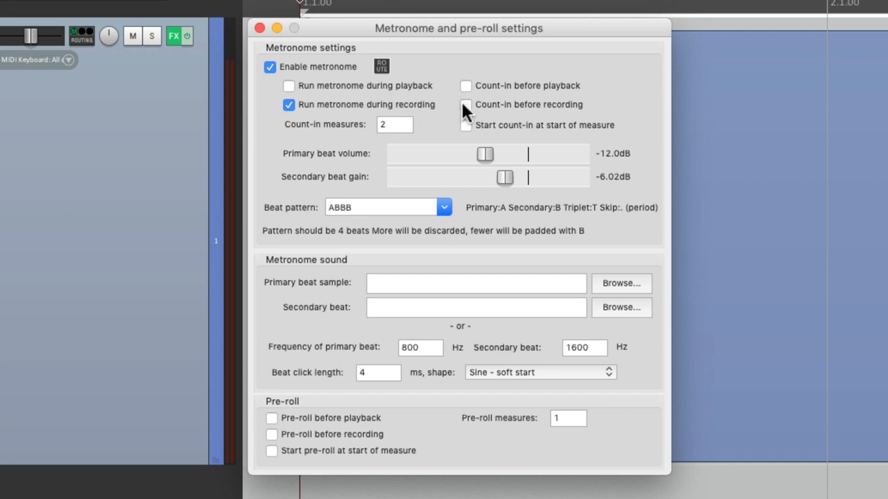
click(464, 104)
text(1)
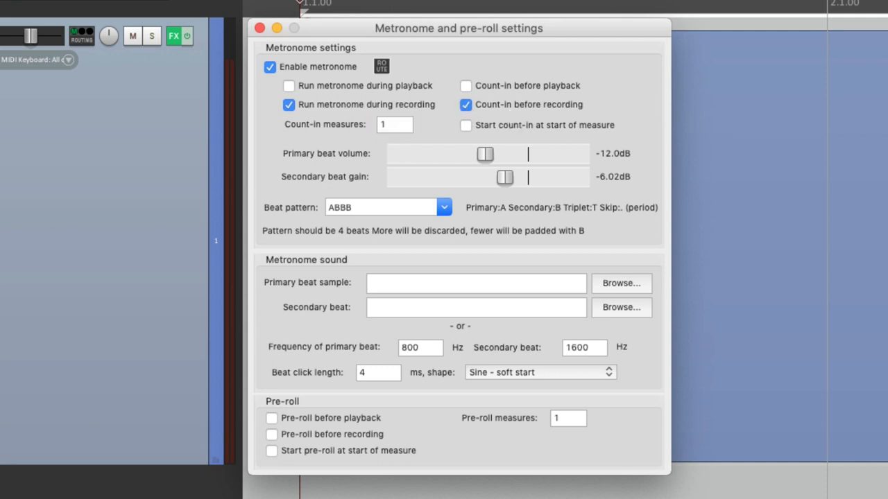
click(260, 27)
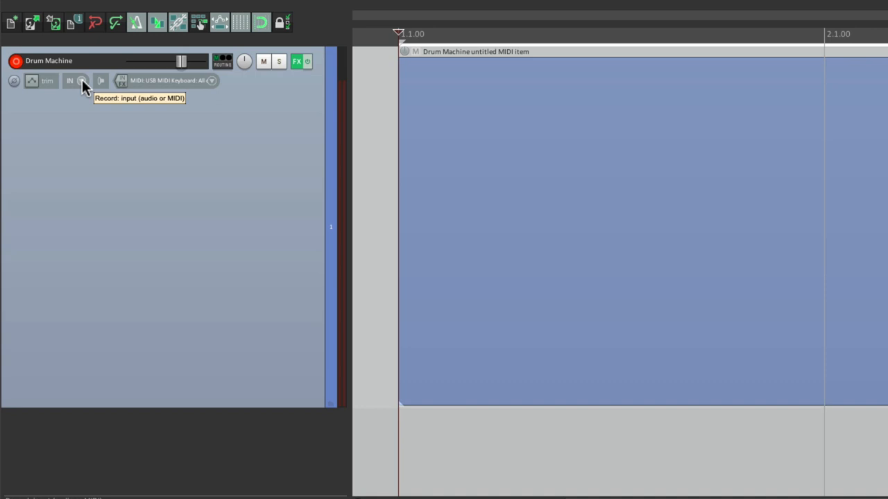
Step: Set the track's record mode to MIDI overdub and bring up its recording settings
click(82, 80)
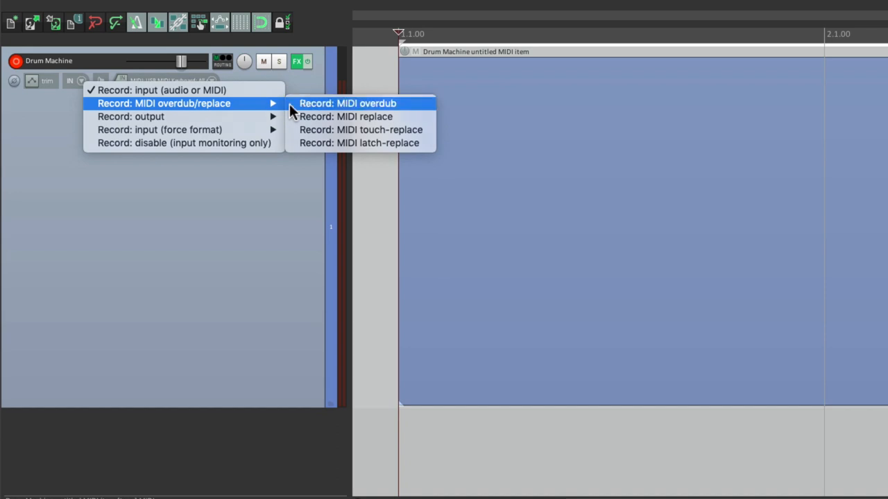
click(347, 103)
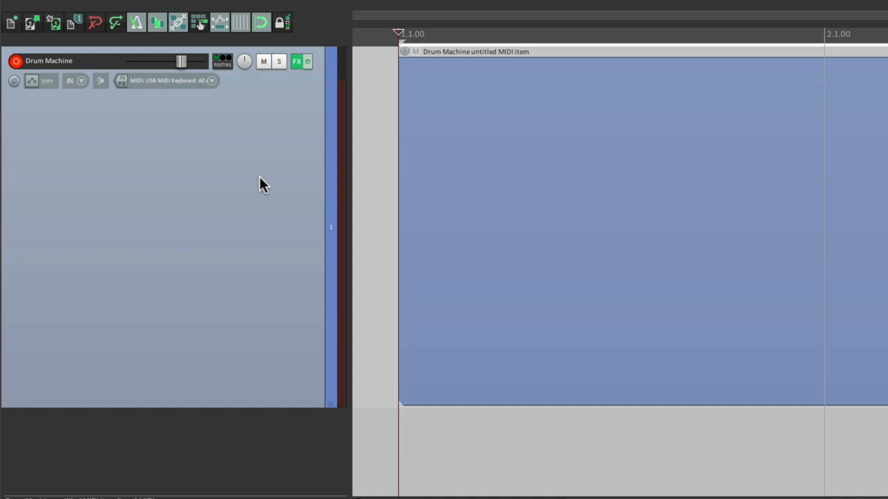
mouse_move(264, 187)
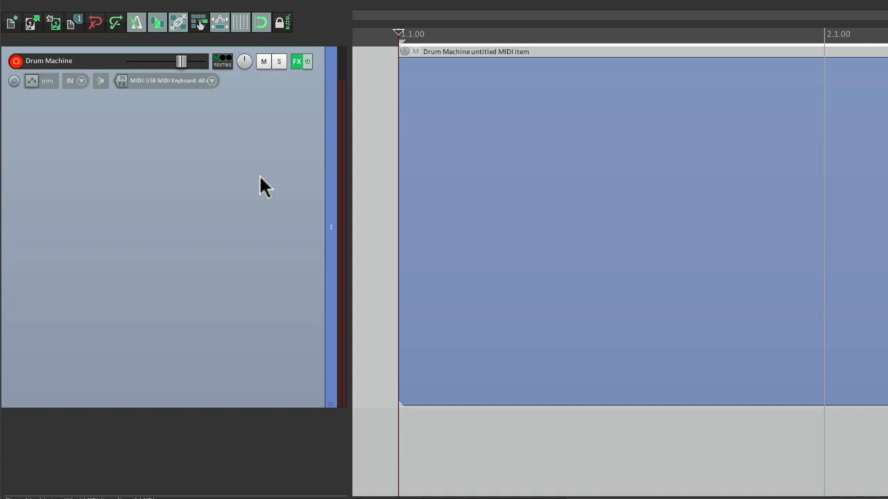
click(122, 81)
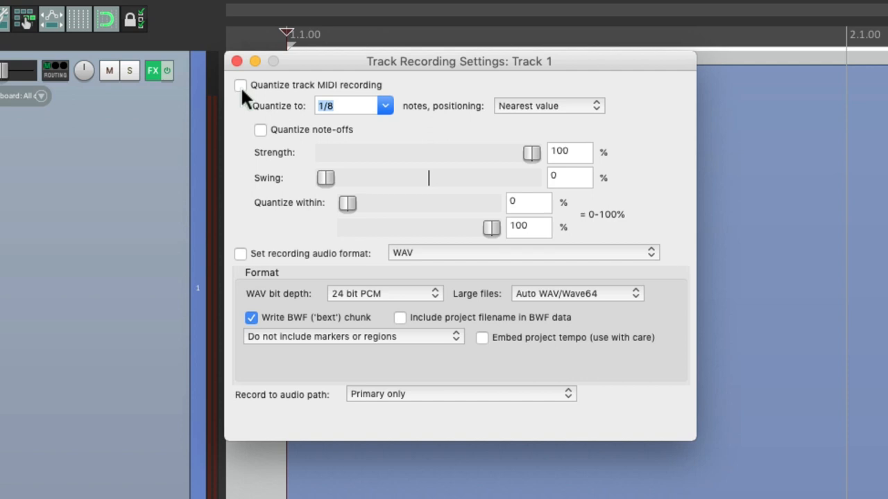
Step: Enable quantizing of recorded track MIDI at 1/8 notes
click(240, 85)
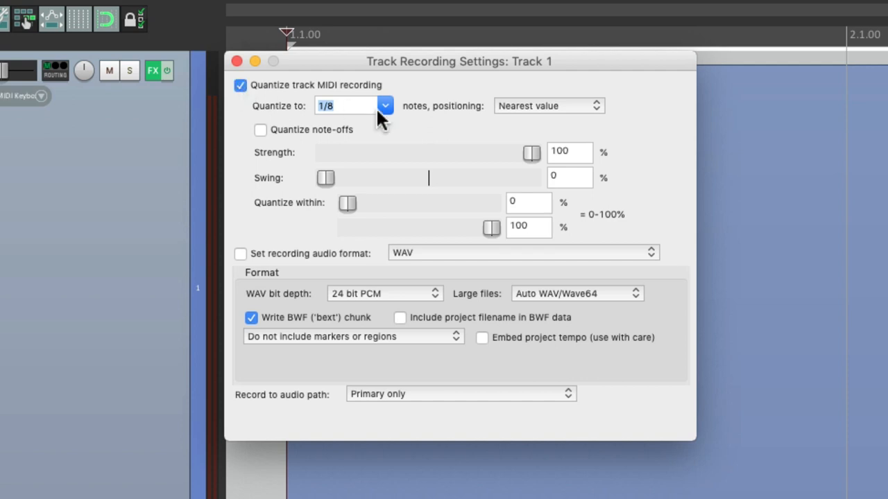
click(384, 106)
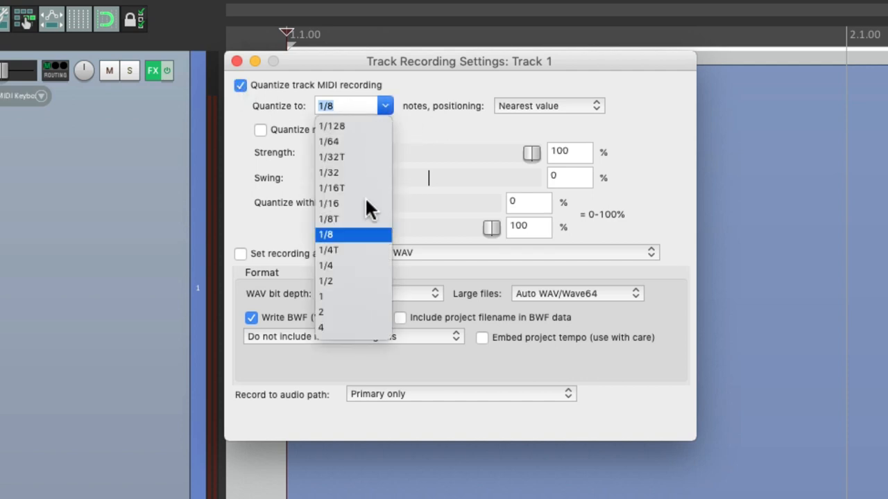
click(237, 61)
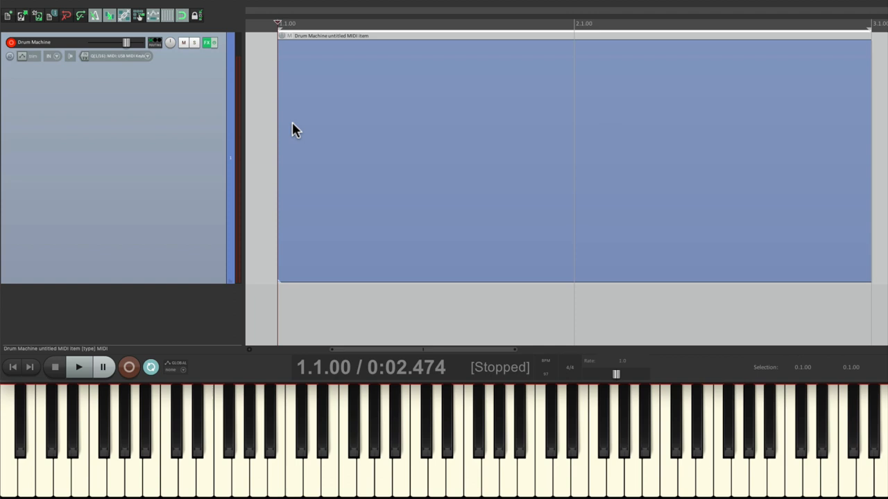
Step: Record a drum pattern from the MIDI keyboard into the two-bar item
click(129, 366)
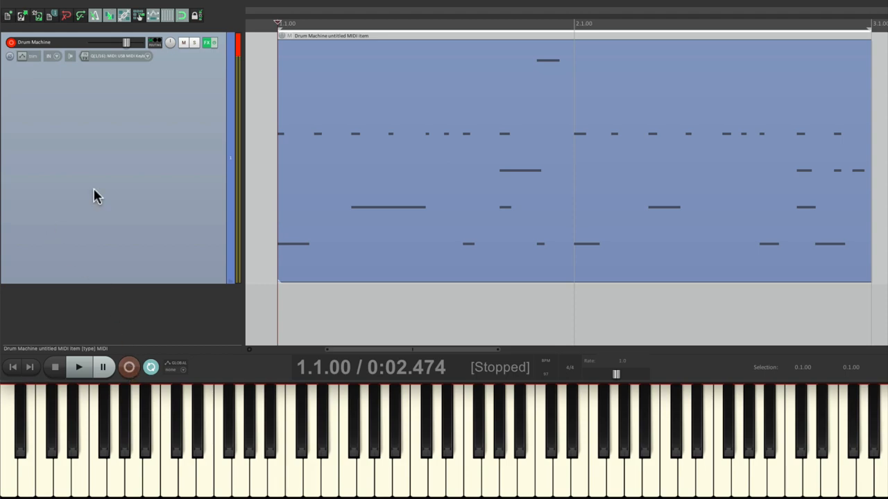
Step: Load Beep.wav from the Sound Library folder into a new ReaSamplOmatic5000 on the Drum Machine chain
click(206, 41)
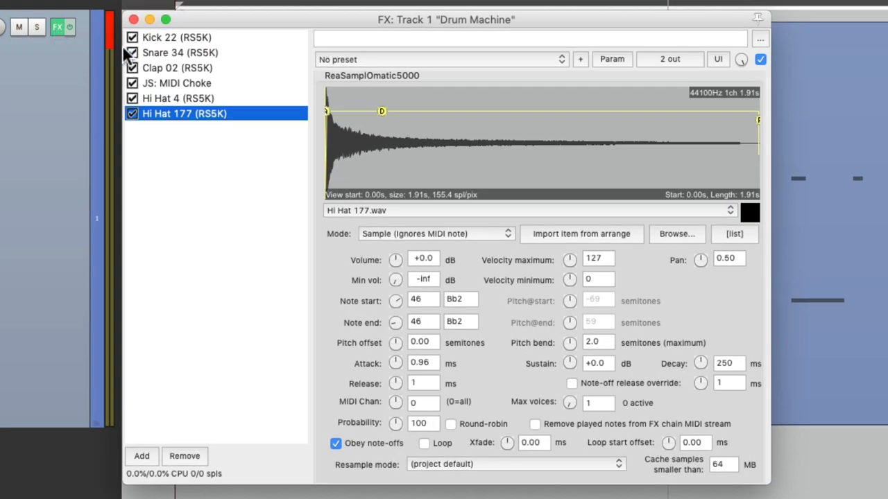
click(178, 66)
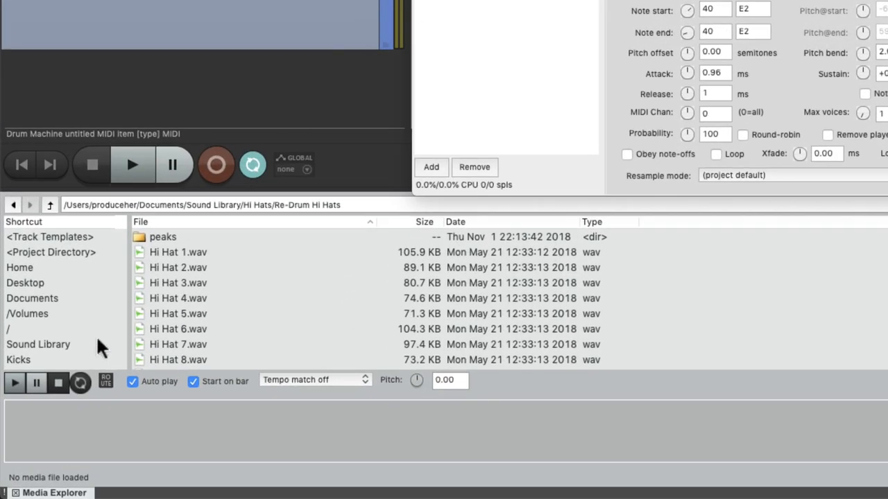
click(39, 344)
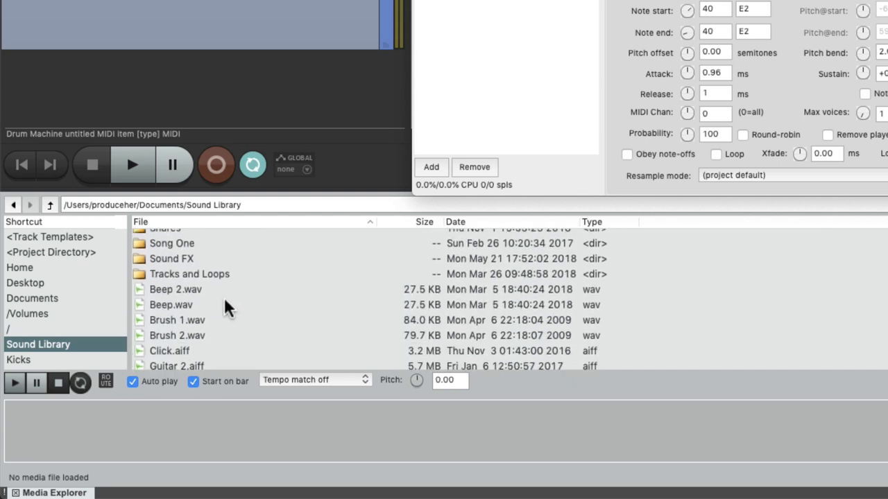
click(170, 305)
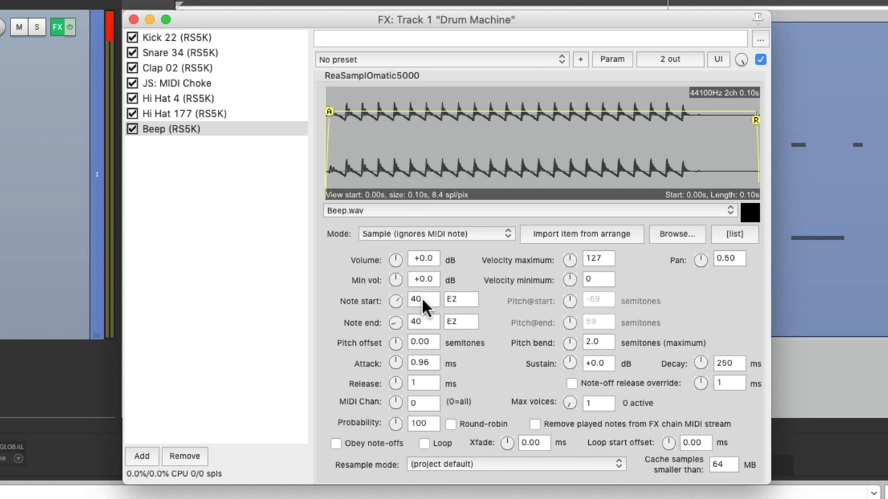
Step: Set Note start 48, Note end 60, Note (Semitone shifted) mode and Pitch@start 0
text(48)
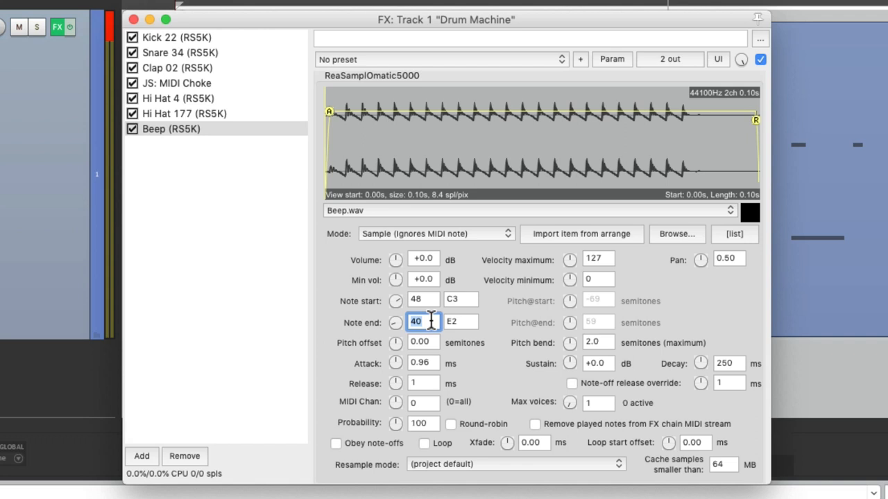
text(60)
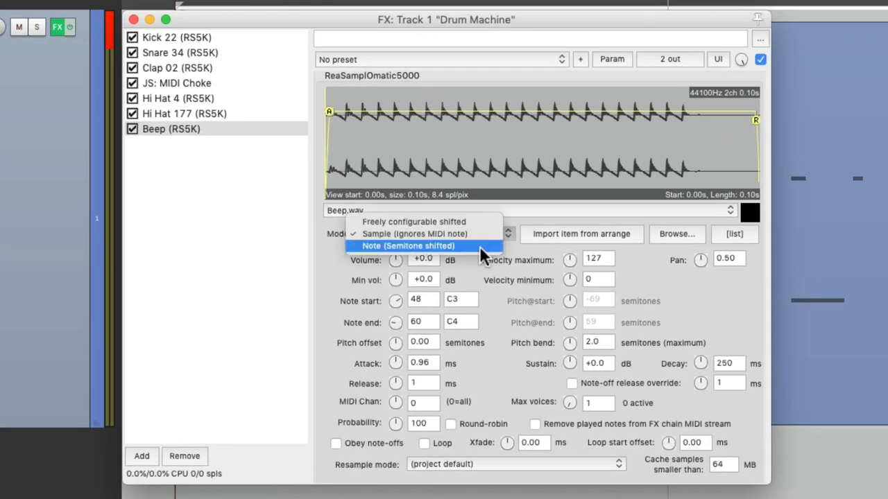
click(408, 246)
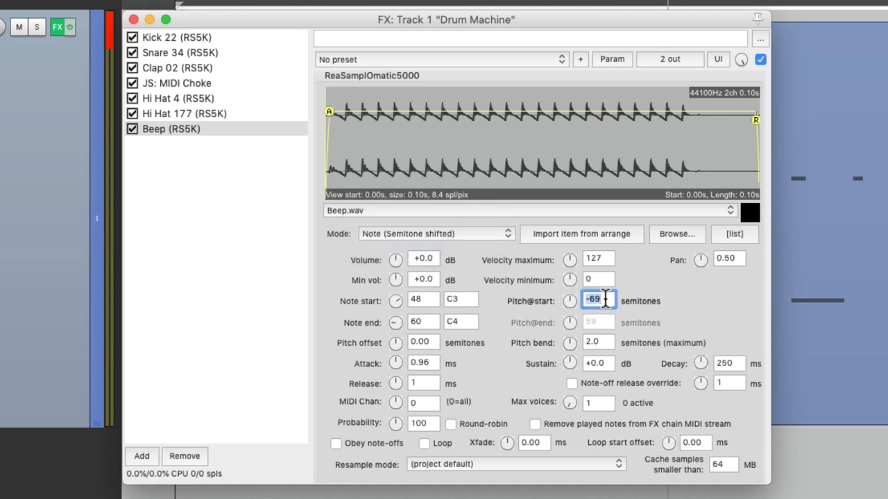
text(0)
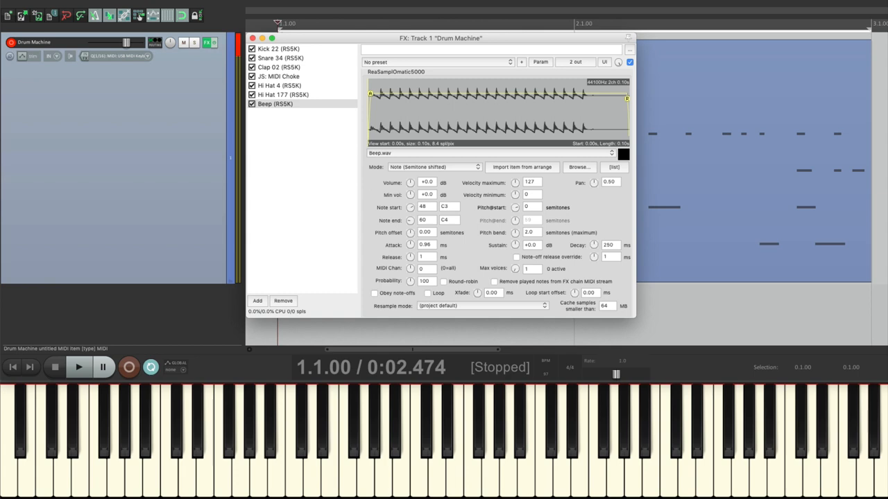
mouse_move(262, 25)
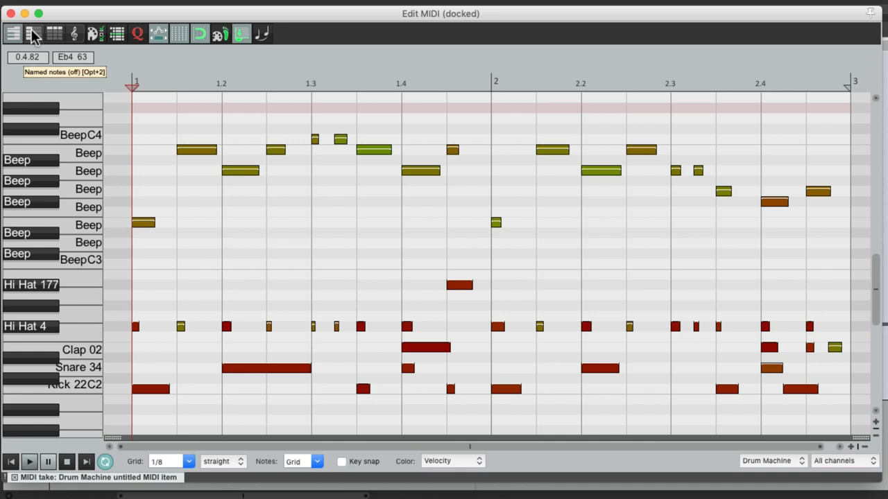
Step: Show the MIDI editor note rows labelled with their RS5K sample names
click(33, 33)
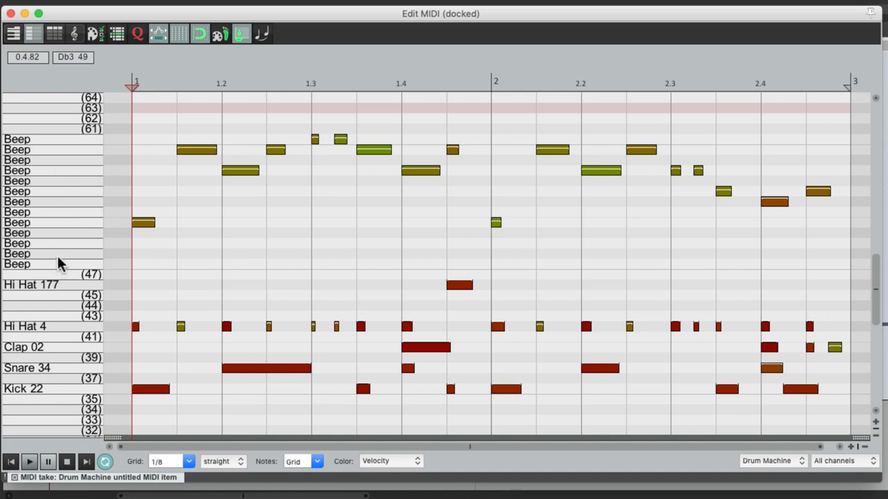
mouse_move(55, 391)
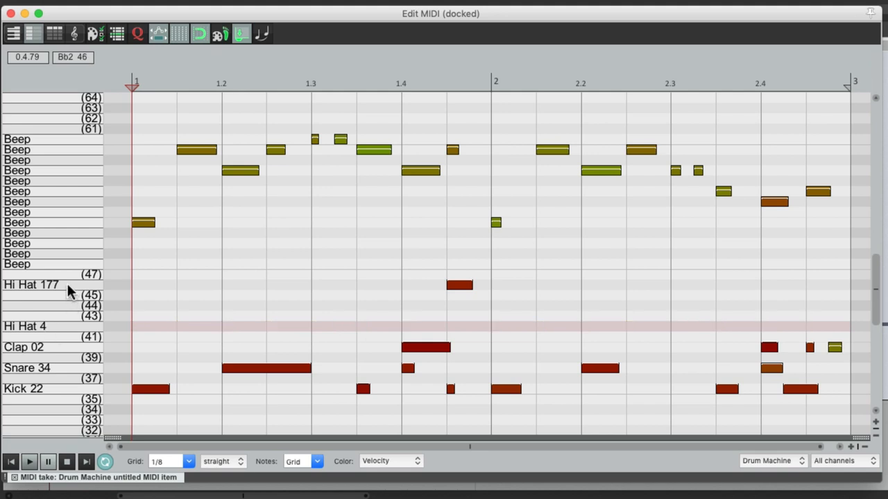
click(461, 284)
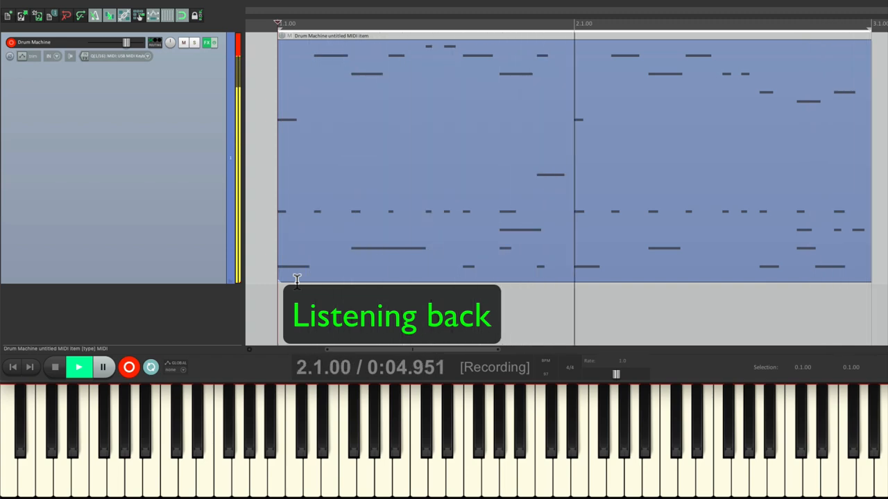
click(55, 367)
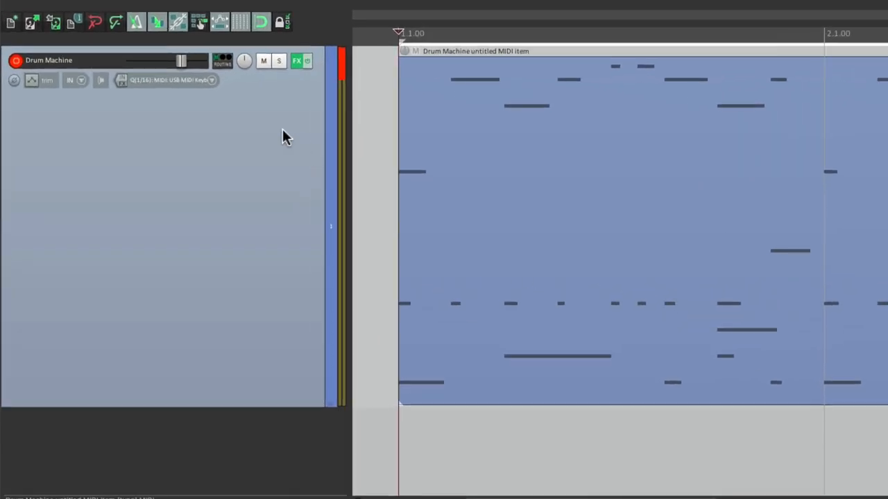
Step: Save the track as a track template named Drum Machine from the track panel menu
right_click(285, 138)
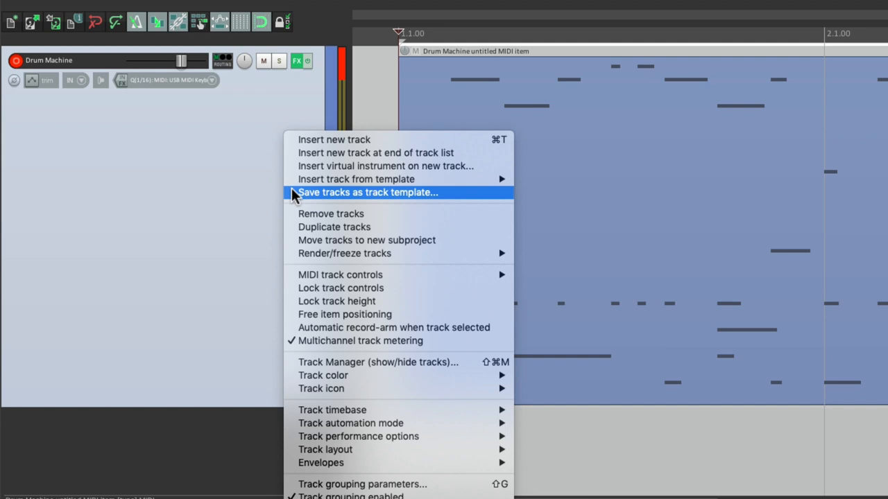
click(366, 192)
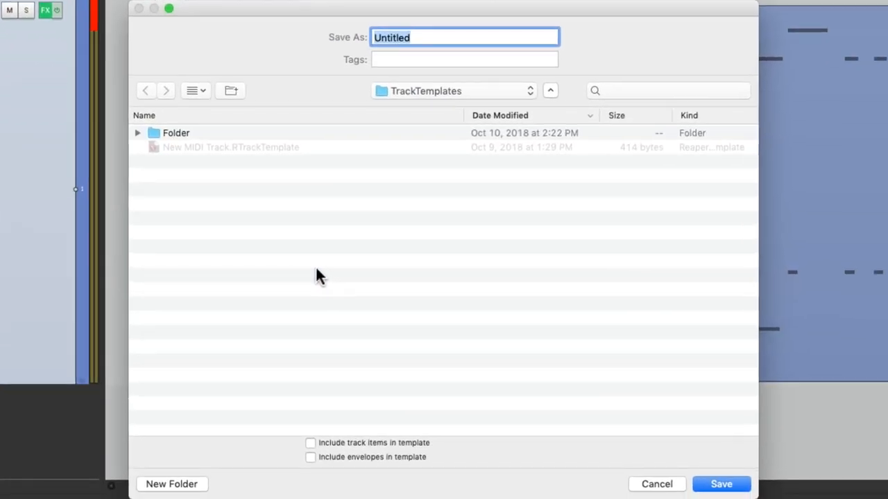
mouse_move(472, 110)
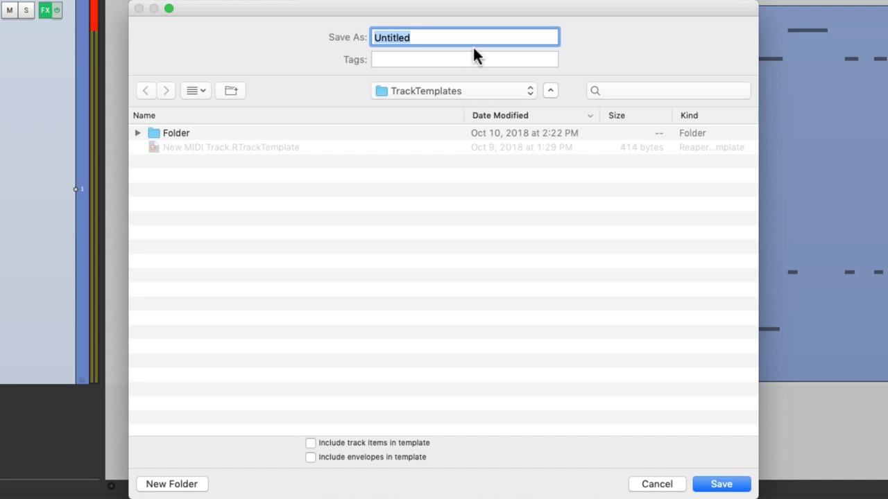
text(Drum Machin)
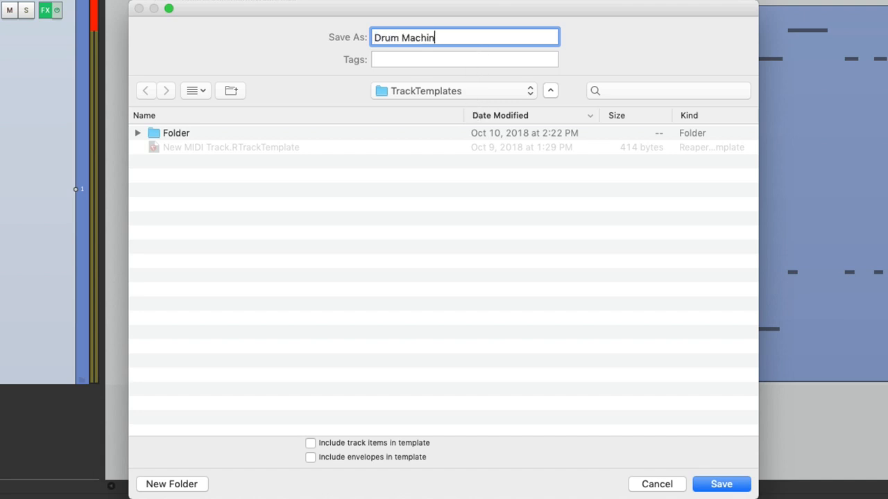
click(722, 484)
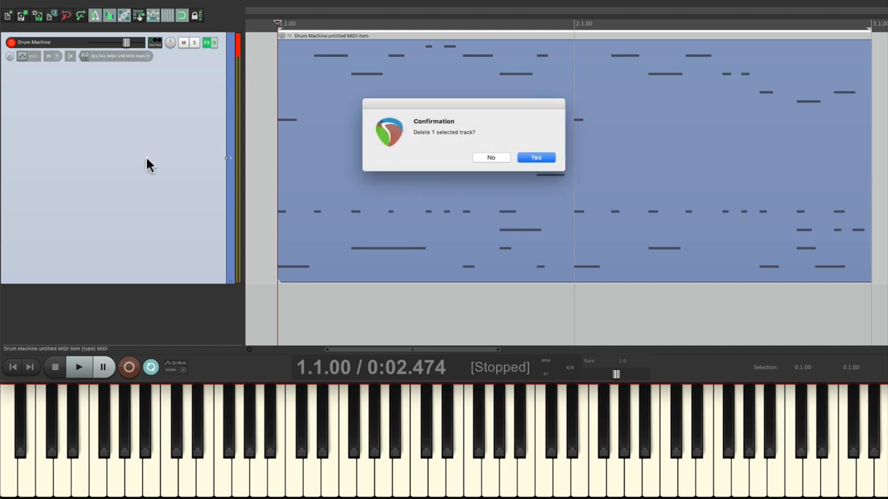
Step: Confirm deleting the track and re-insert it from the Drum Machine template
click(535, 158)
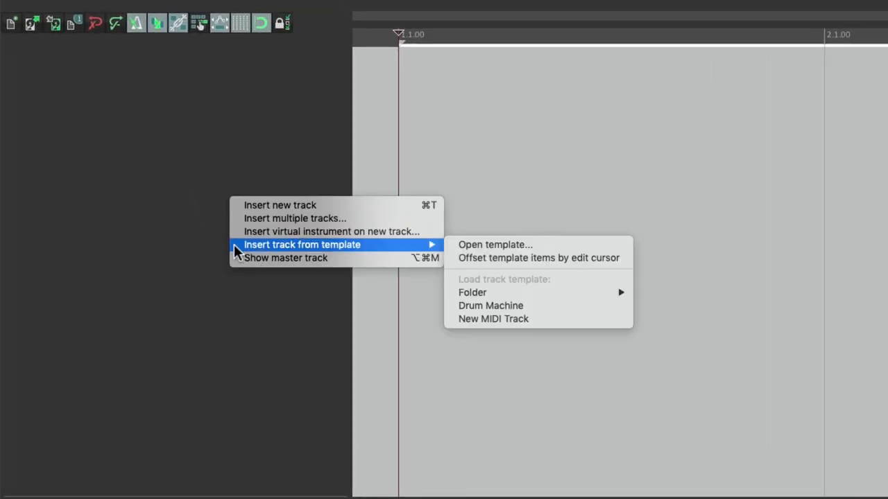
mouse_move(491, 307)
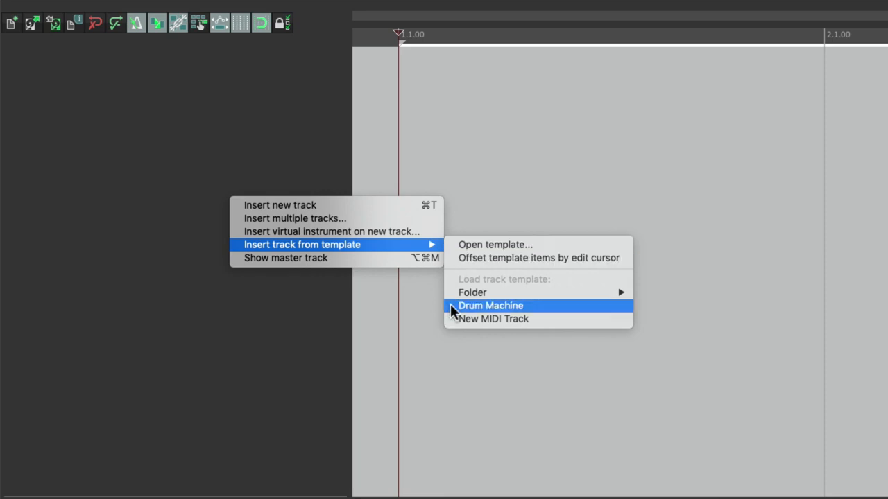
click(491, 307)
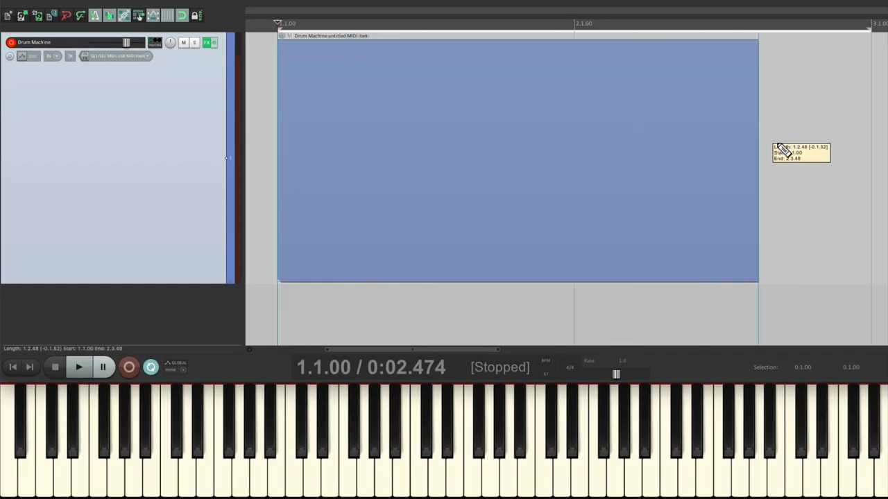
Step: Play back the restored drum and beep pattern, then stop the transport
click(129, 367)
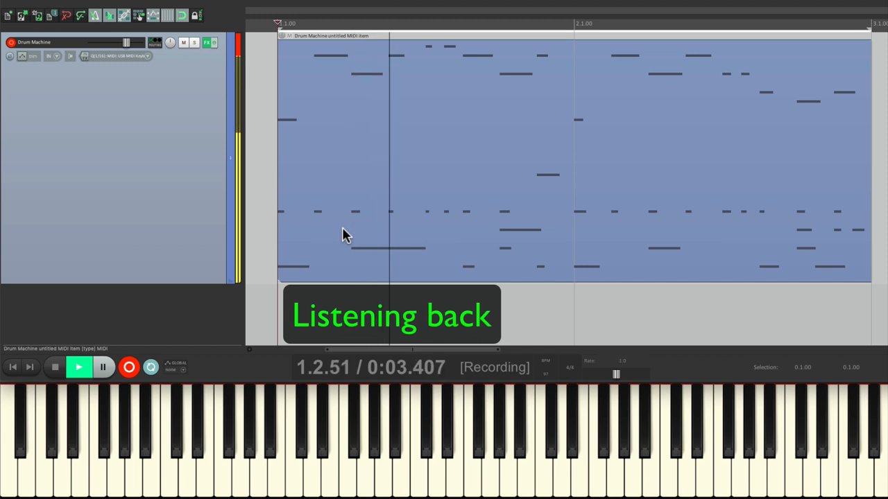
click(54, 366)
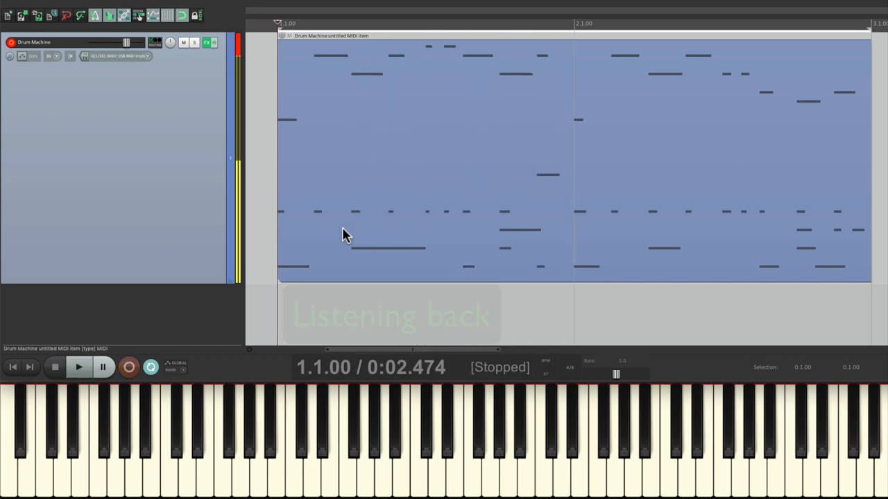